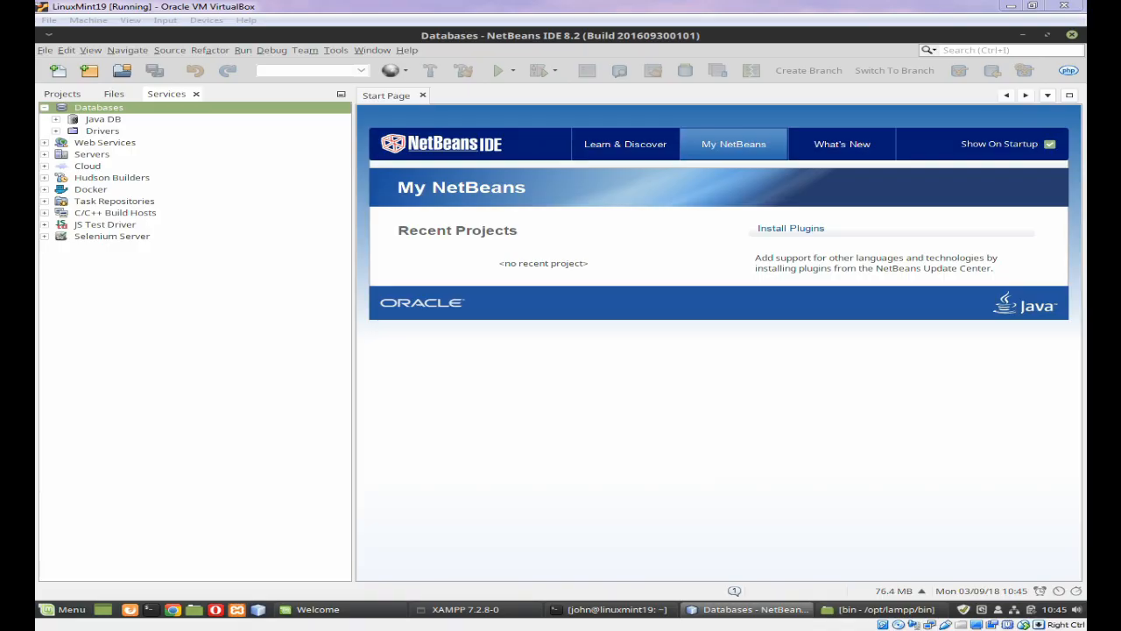
pyautogui.moveTo(342, 489)
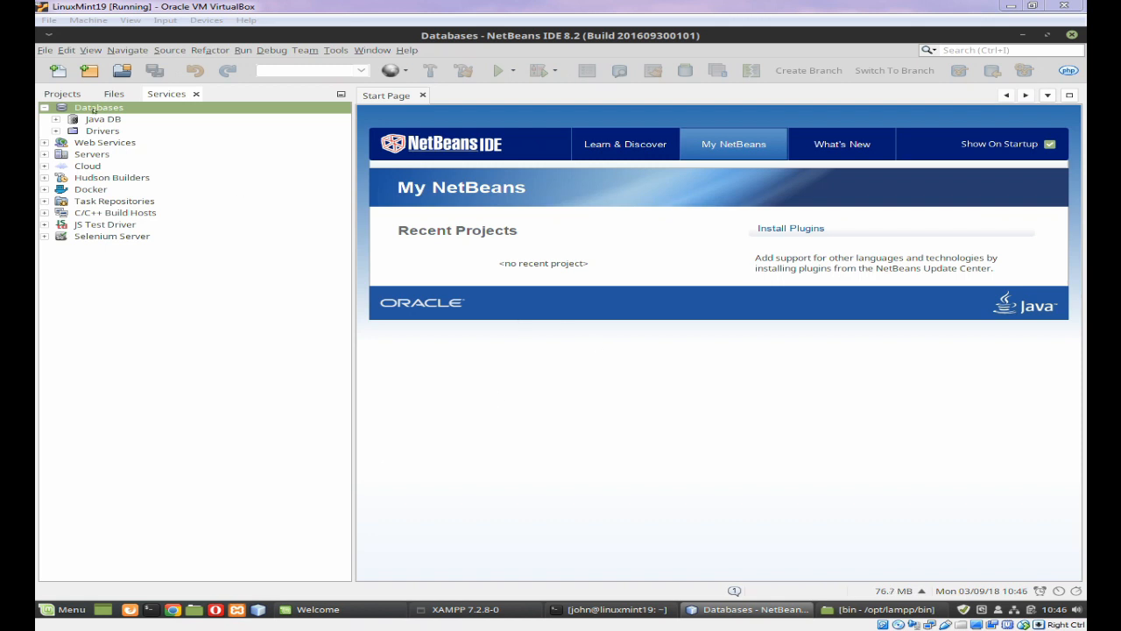
pyautogui.moveTo(594, 436)
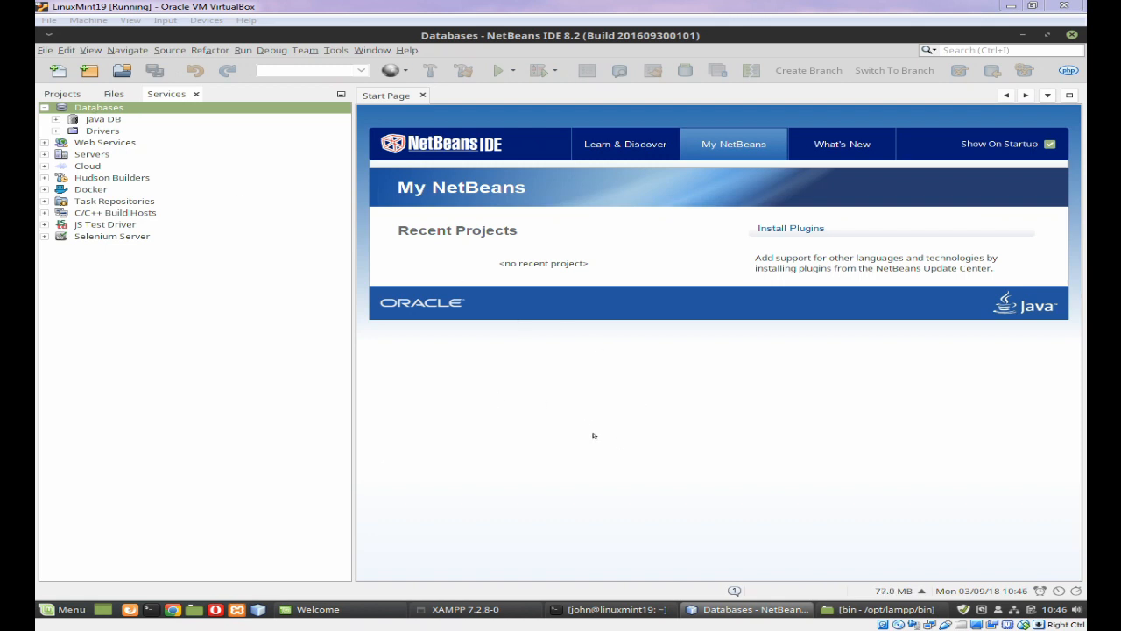
pyautogui.moveTo(581, 474)
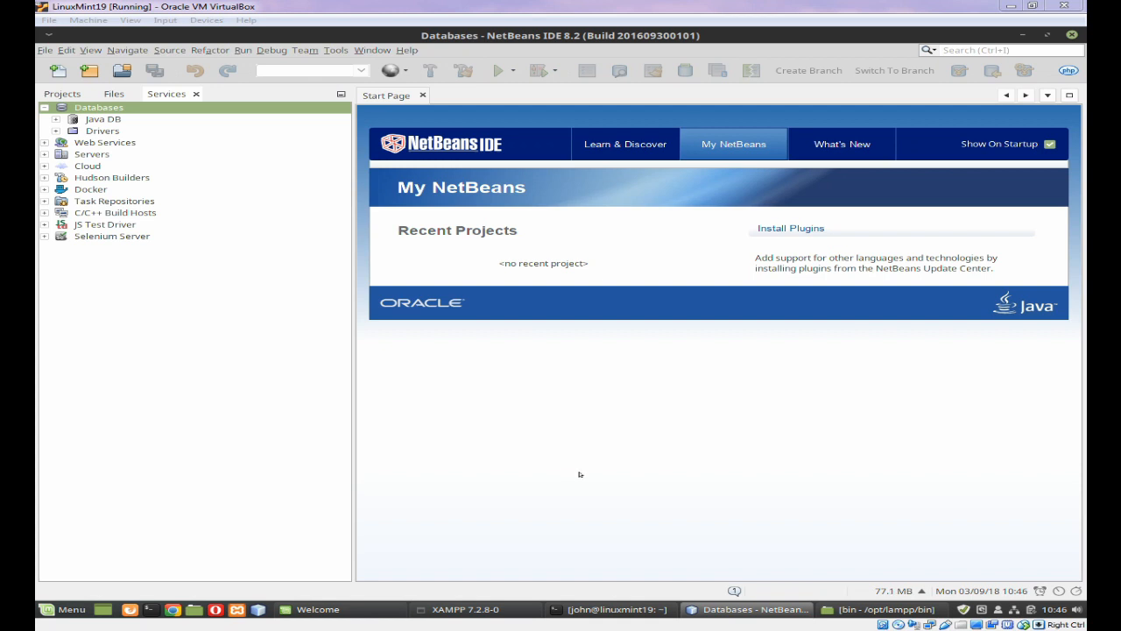
pyautogui.moveTo(706, 500)
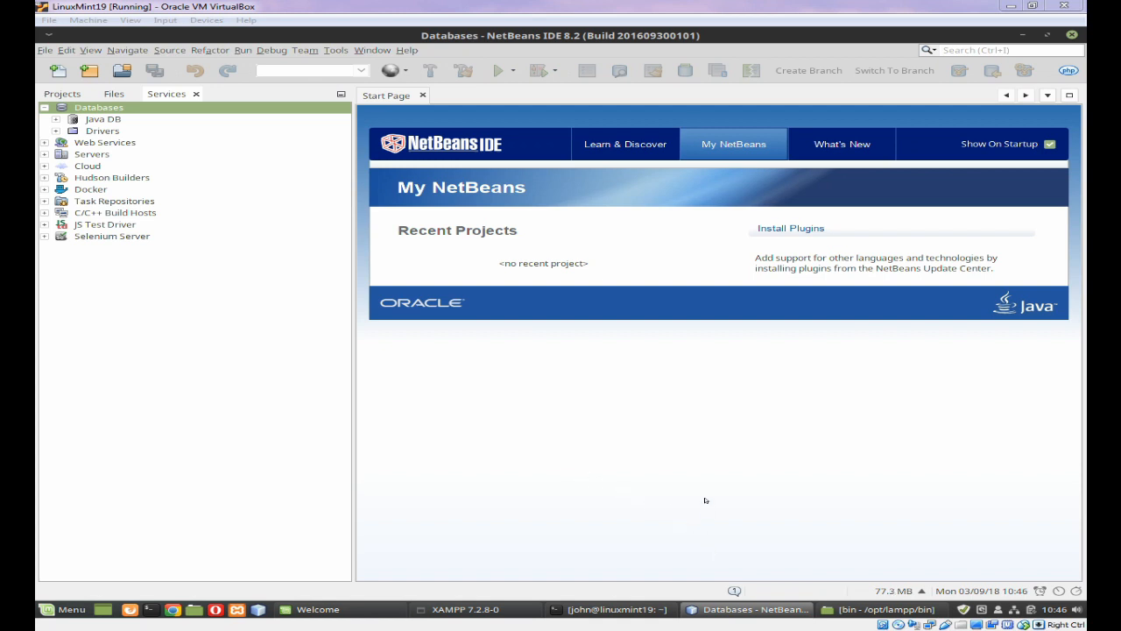
# Step: Check in XAMPP that MySQL is running, then start registering a MySQL server under Databases
pyautogui.click(462, 609)
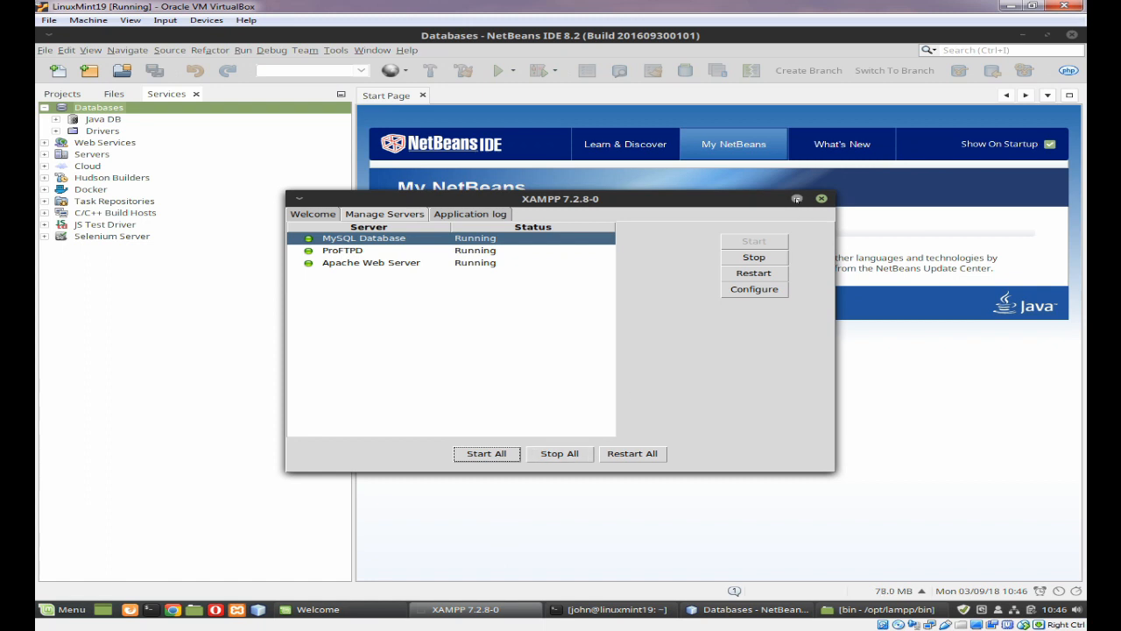
pyautogui.click(796, 198)
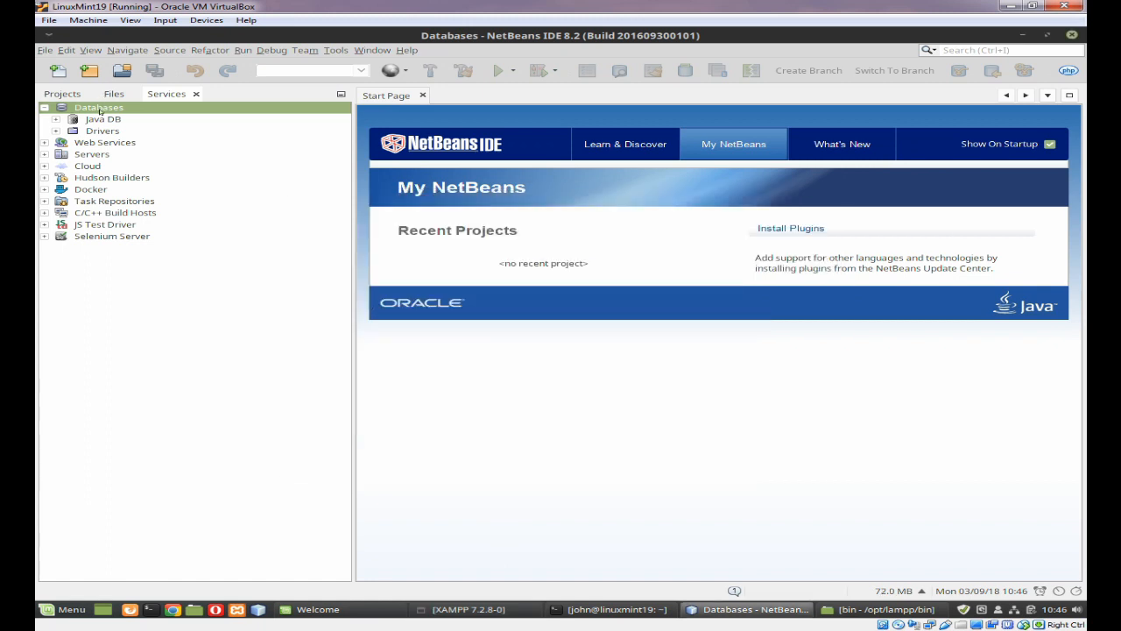
pyautogui.rightClick(99, 107)
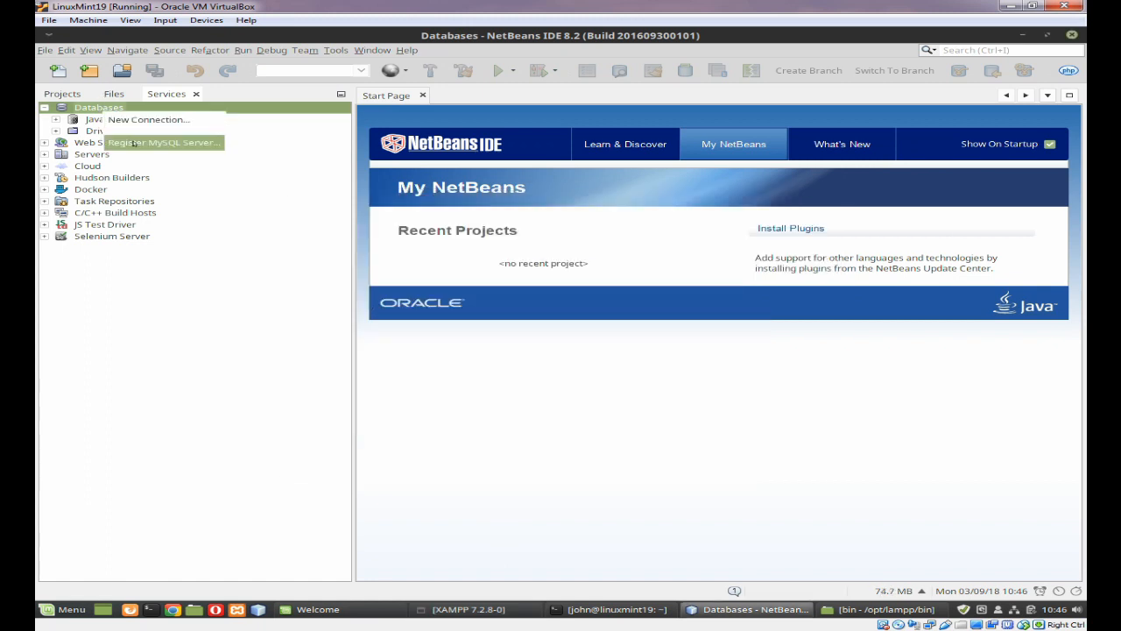
pyautogui.click(163, 142)
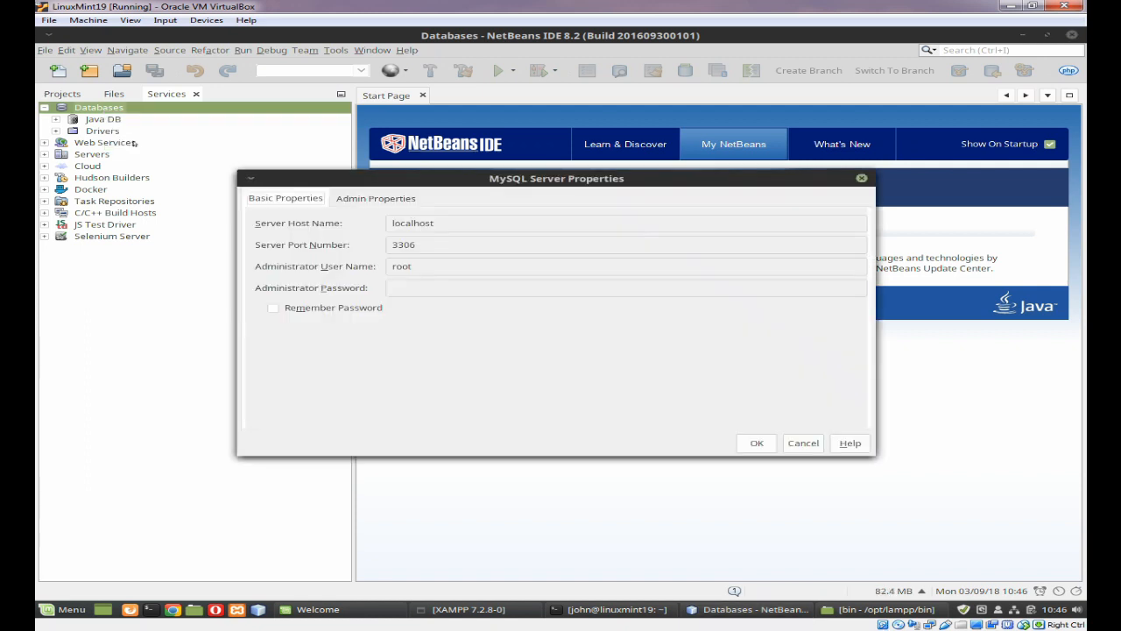
# Step: Enter the root administrator password, have it remembered, and show the Admin Properties
pyautogui.click(626, 287)
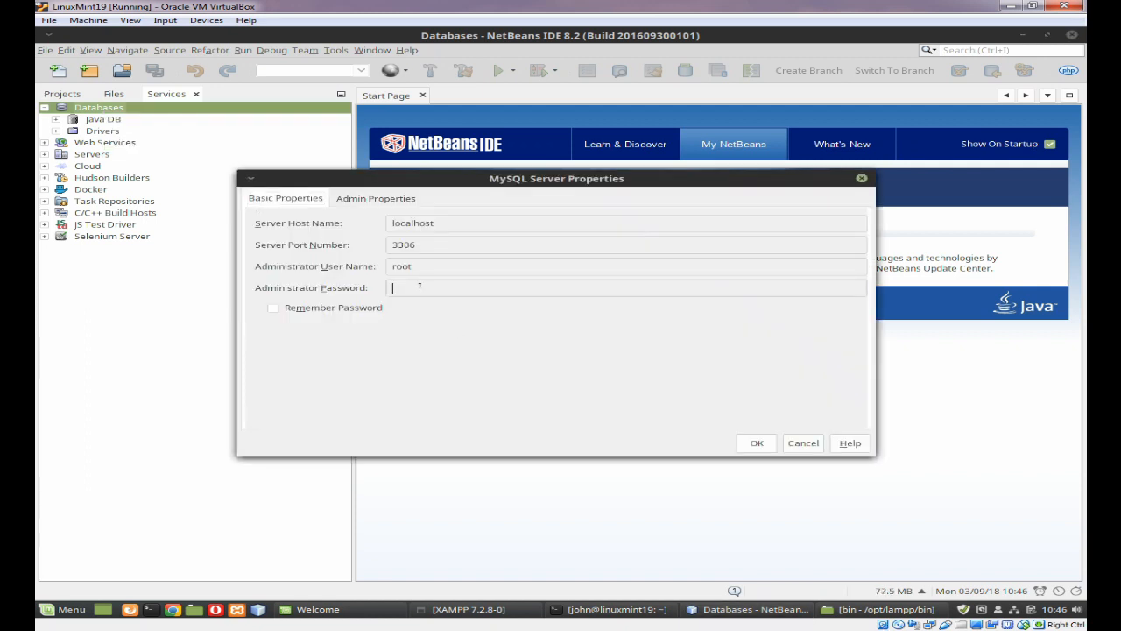
pyautogui.write('*')
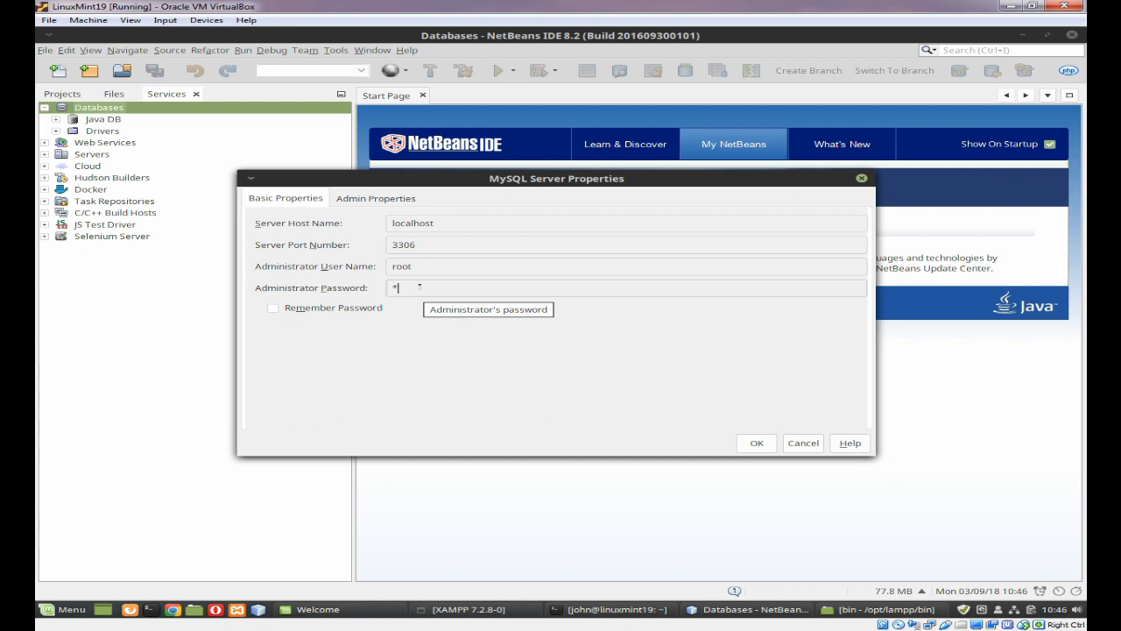
pyautogui.write('***')
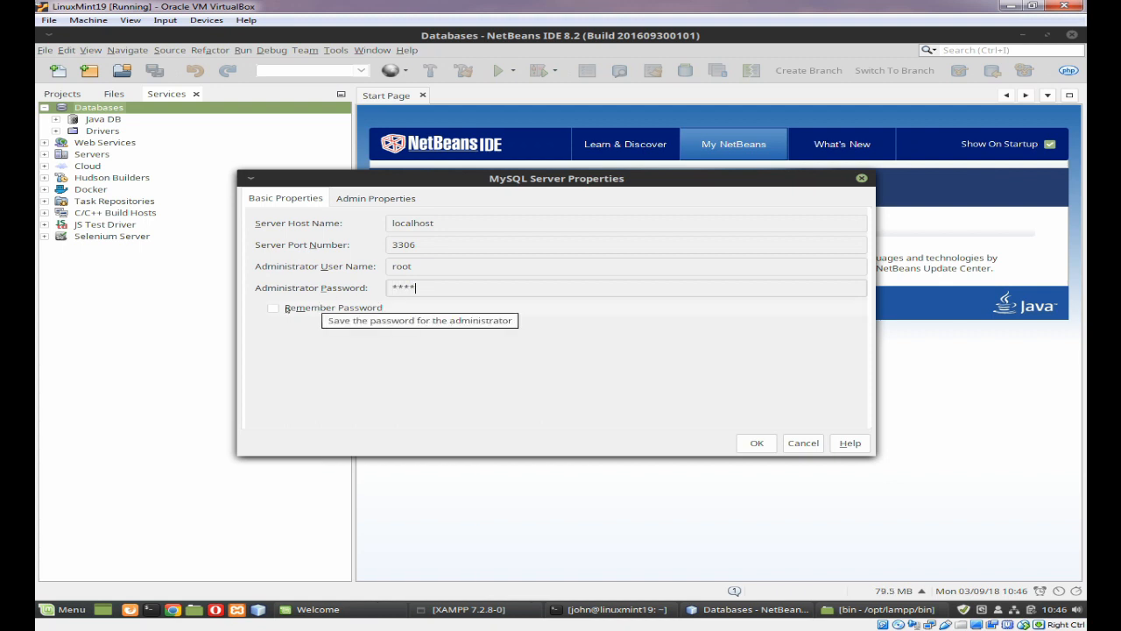
pyautogui.click(274, 308)
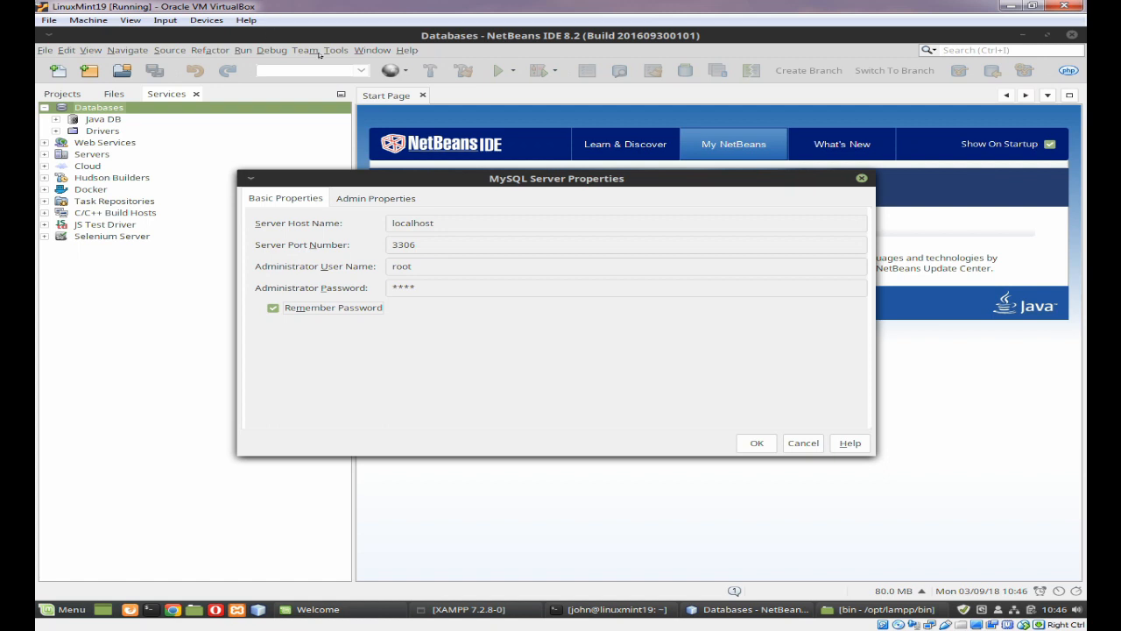
pyautogui.click(375, 197)
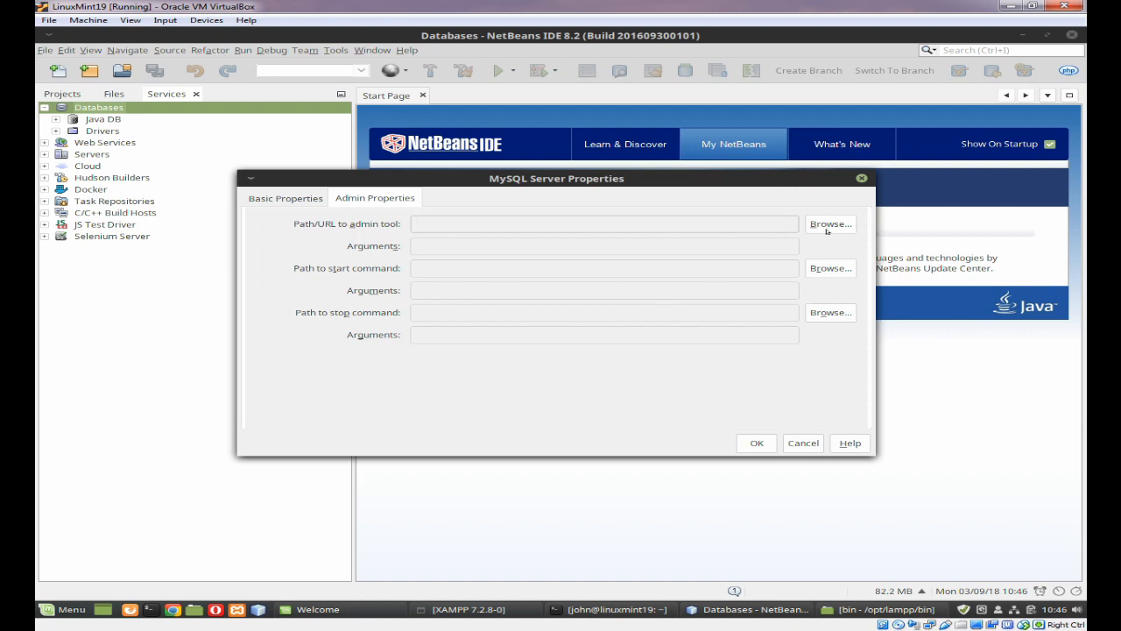
# Step: Browse to /opt/lampp/bin and choose mysqladmin as the admin tool path
pyautogui.click(828, 224)
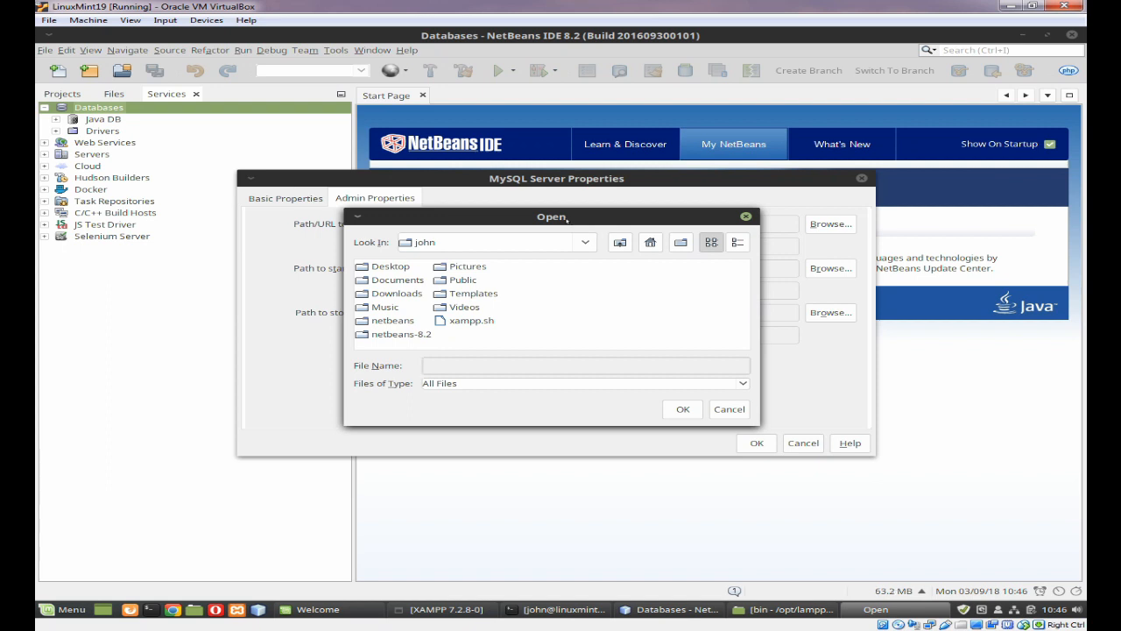
pyautogui.click(586, 242)
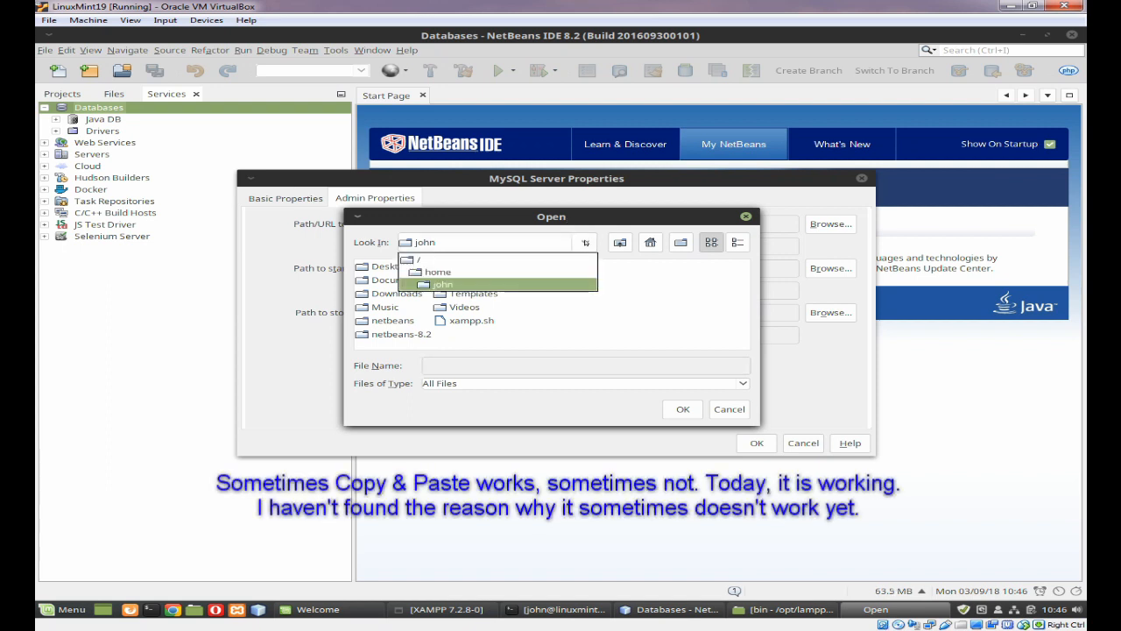
pyautogui.click(419, 259)
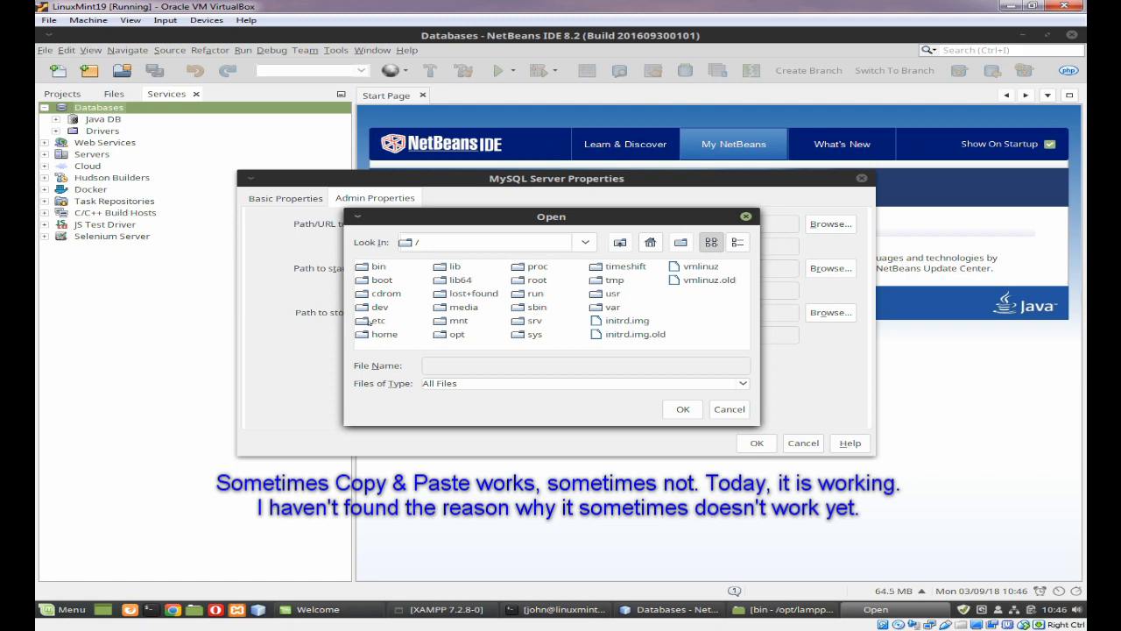
pyautogui.doubleClick(456, 334)
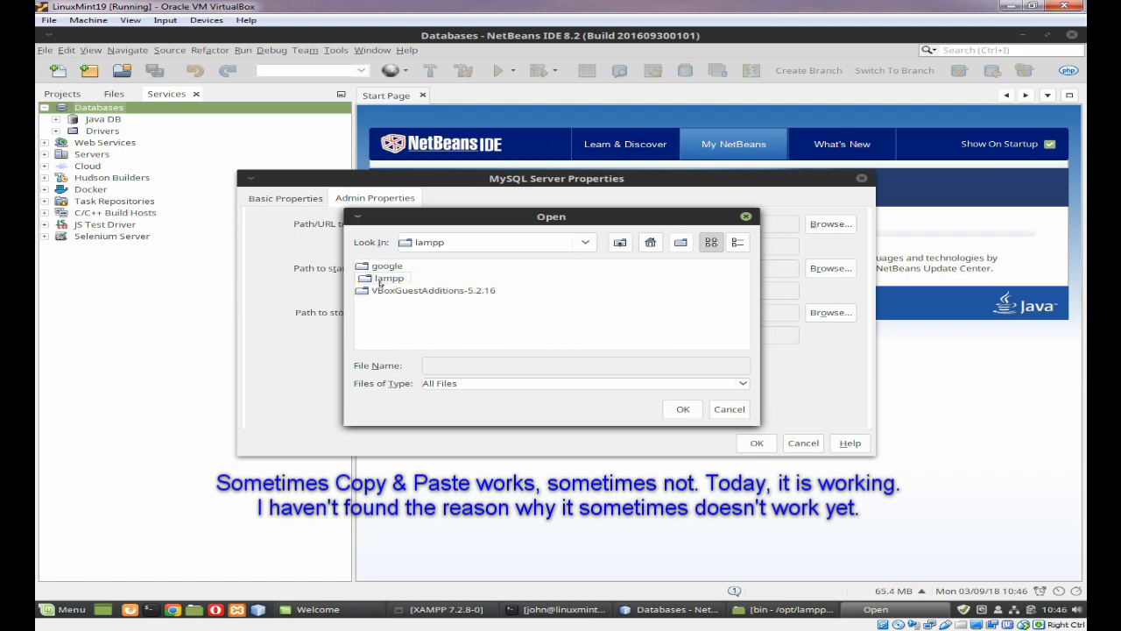
pyautogui.doubleClick(389, 278)
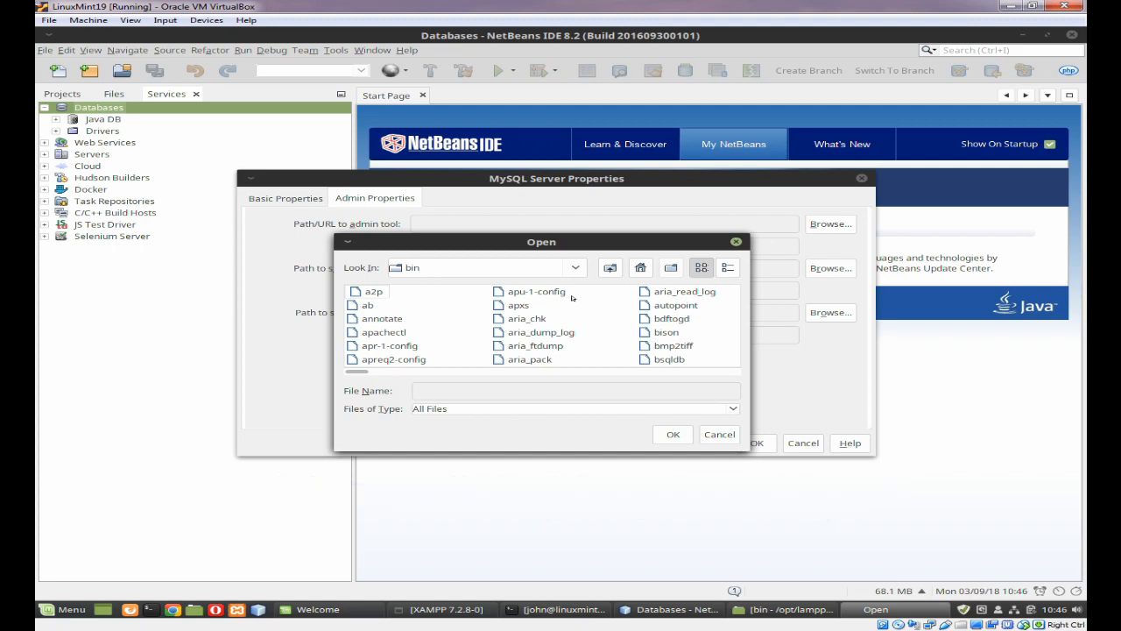
pyautogui.moveTo(582, 344)
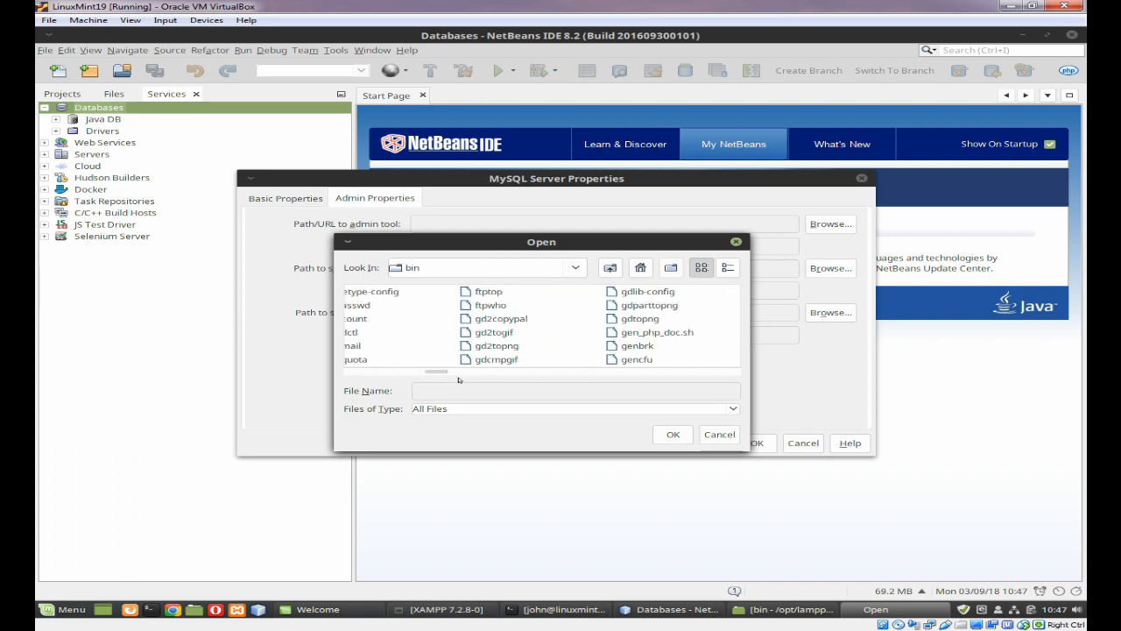
pyautogui.hscroll(3)
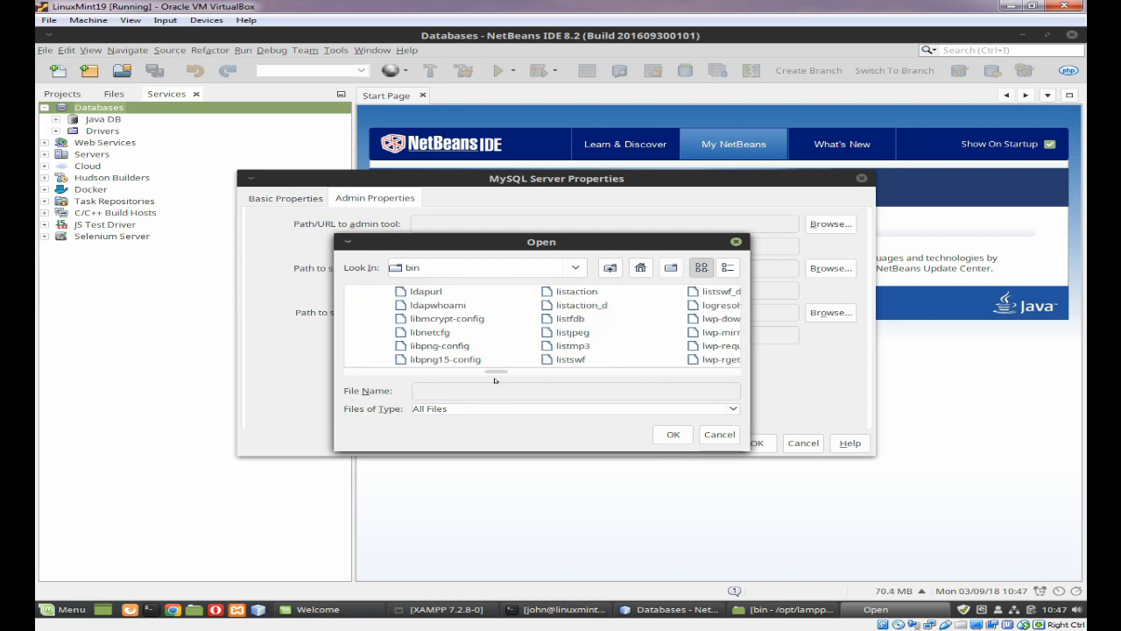
pyautogui.scroll(-3)
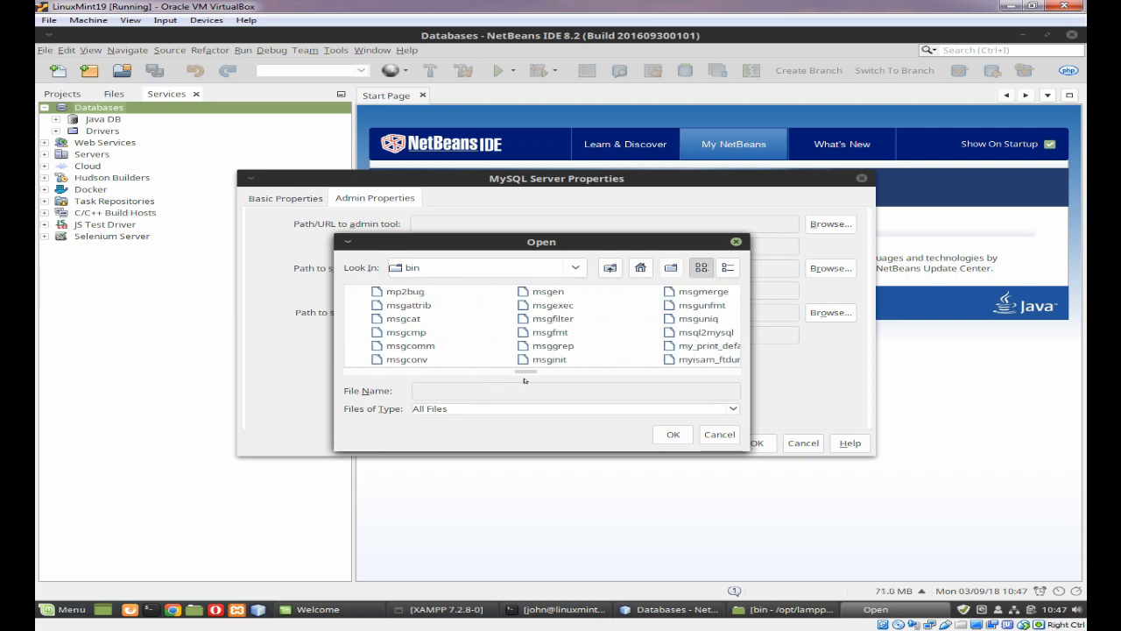
pyautogui.hscroll(3)
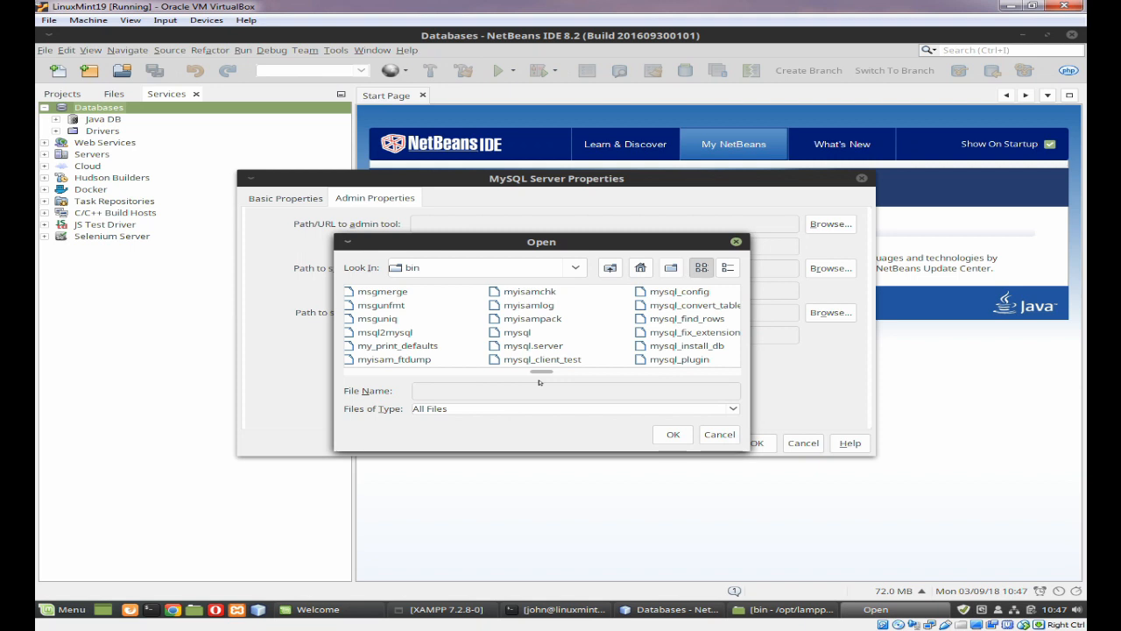
pyautogui.click(471, 391)
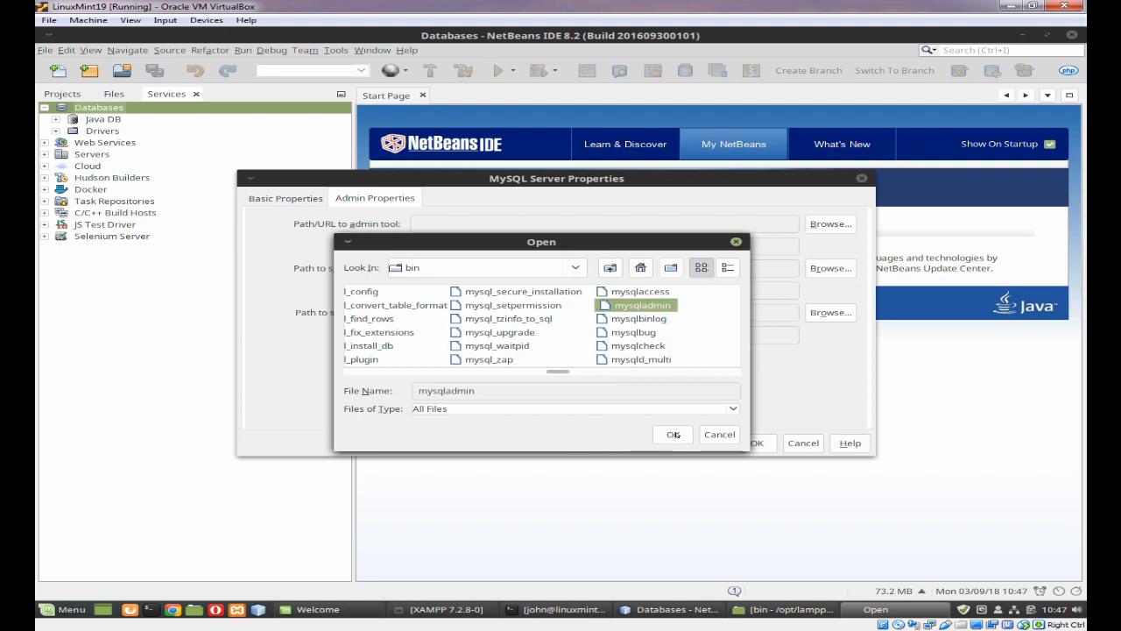
pyautogui.click(673, 435)
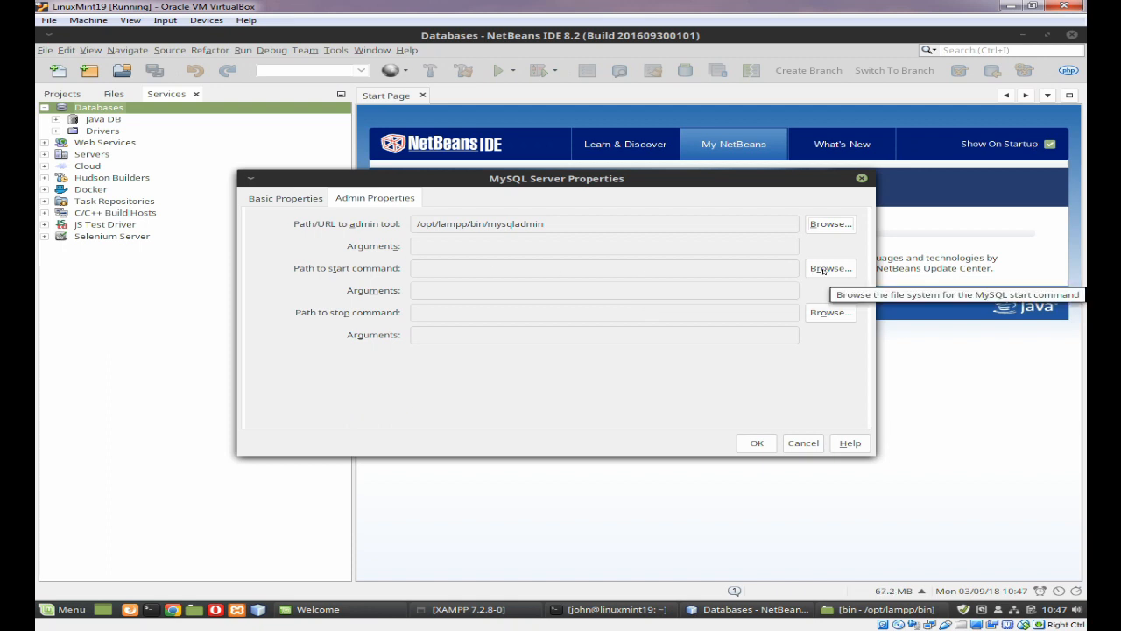
# Step: Choose /opt/lampp/bin/mysqld_safe as the path to the start command
pyautogui.click(829, 268)
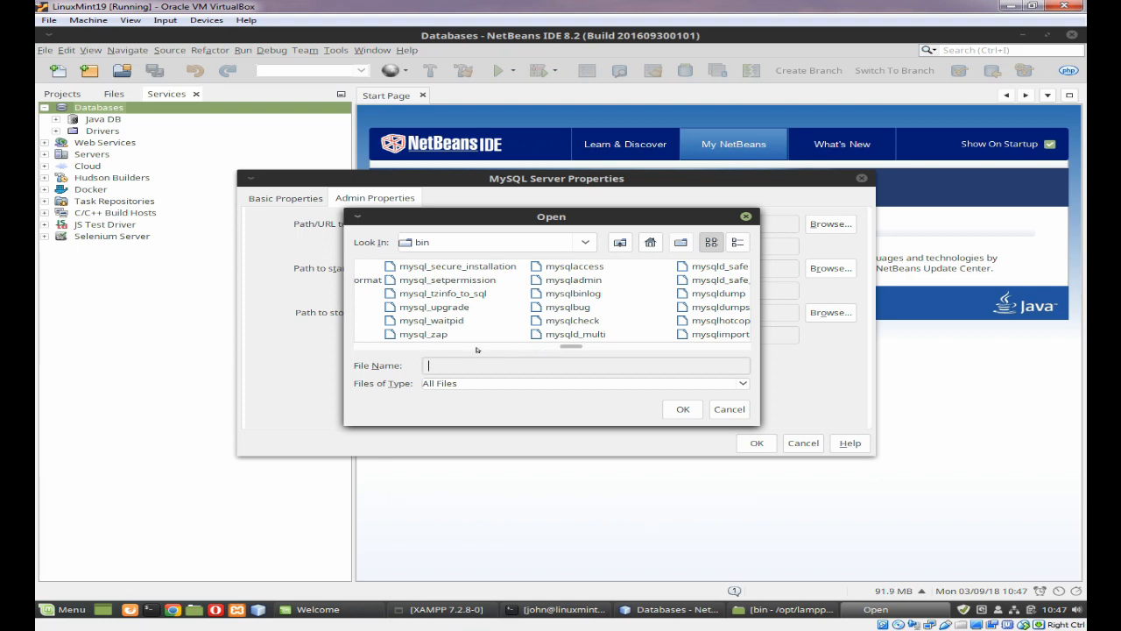
pyautogui.moveTo(692, 272)
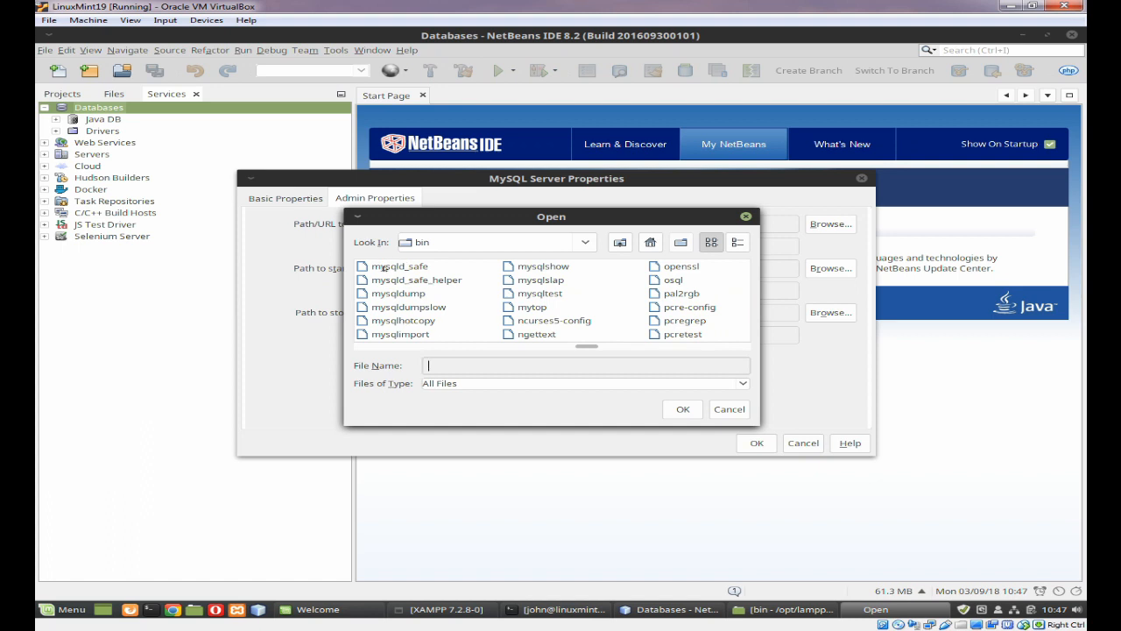
pyautogui.click(398, 266)
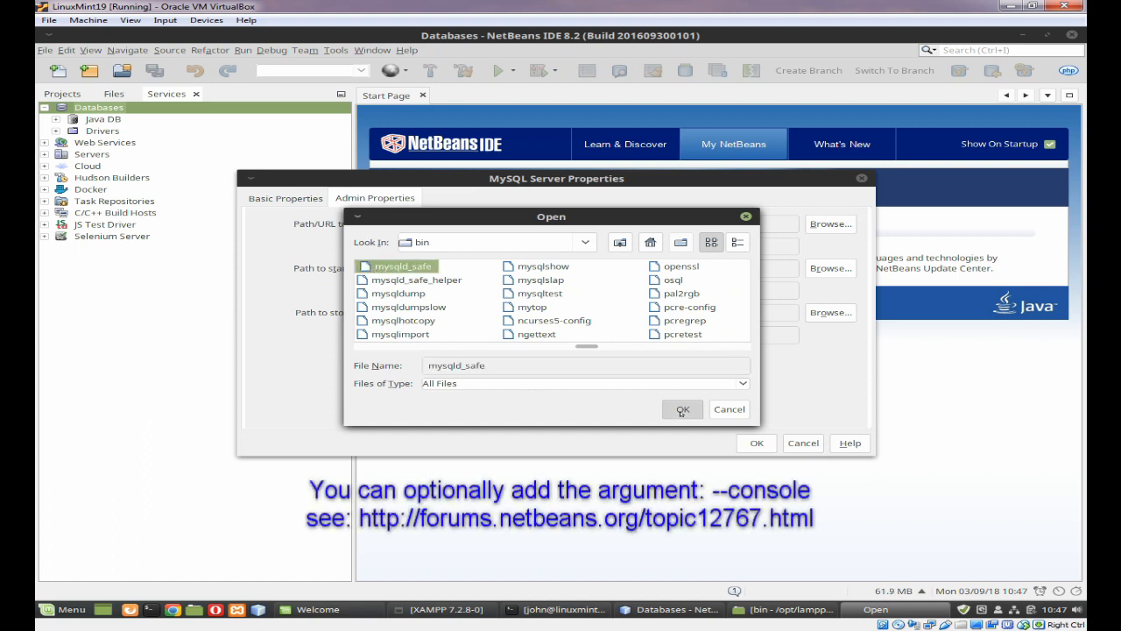
pyautogui.click(682, 409)
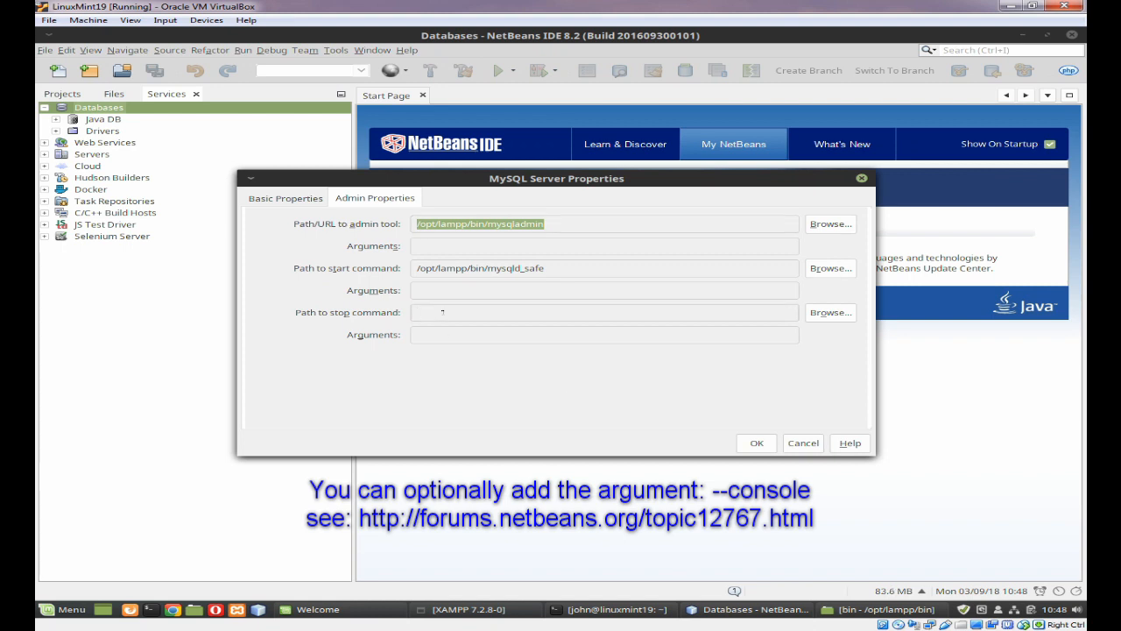
# Step: Set the stop command to /opt/lampp/bin/mysqladmin with arguments '-u root shutdown', then review Basic Properties
pyautogui.write('/opt/lampp/bin/mysqladmin')
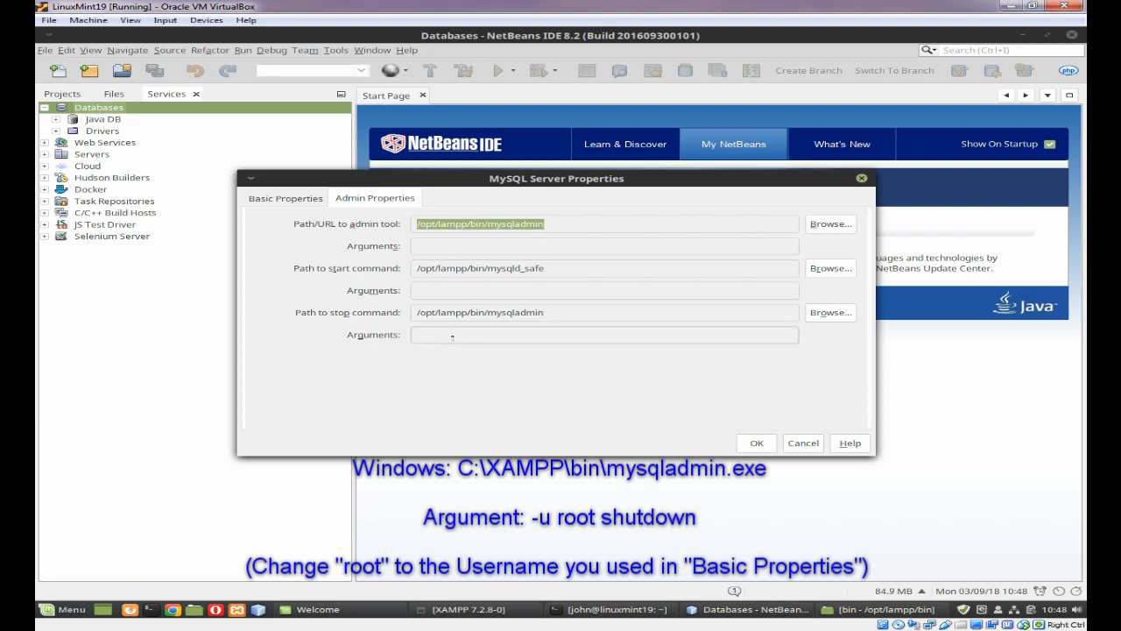
pyautogui.write('-u root')
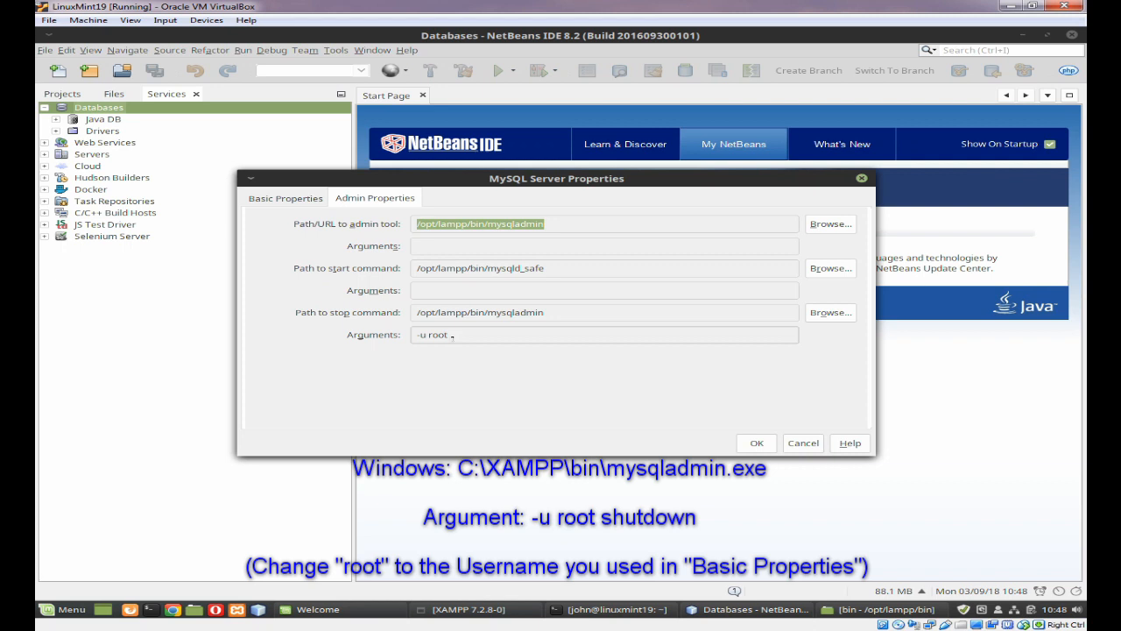
pyautogui.write('shut')
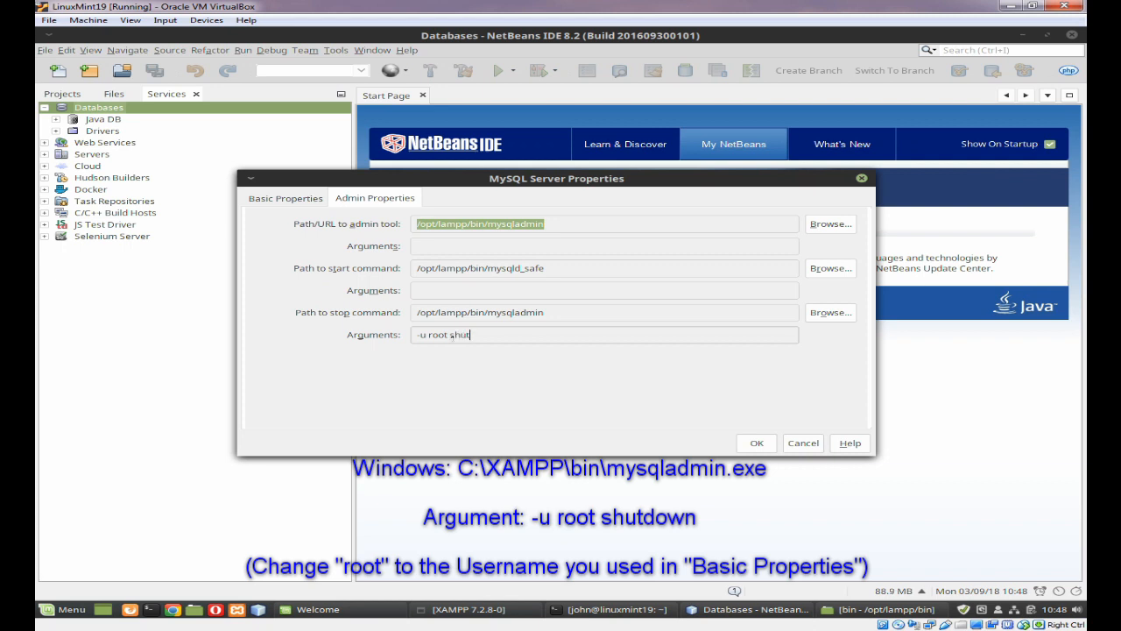
pyautogui.write('down')
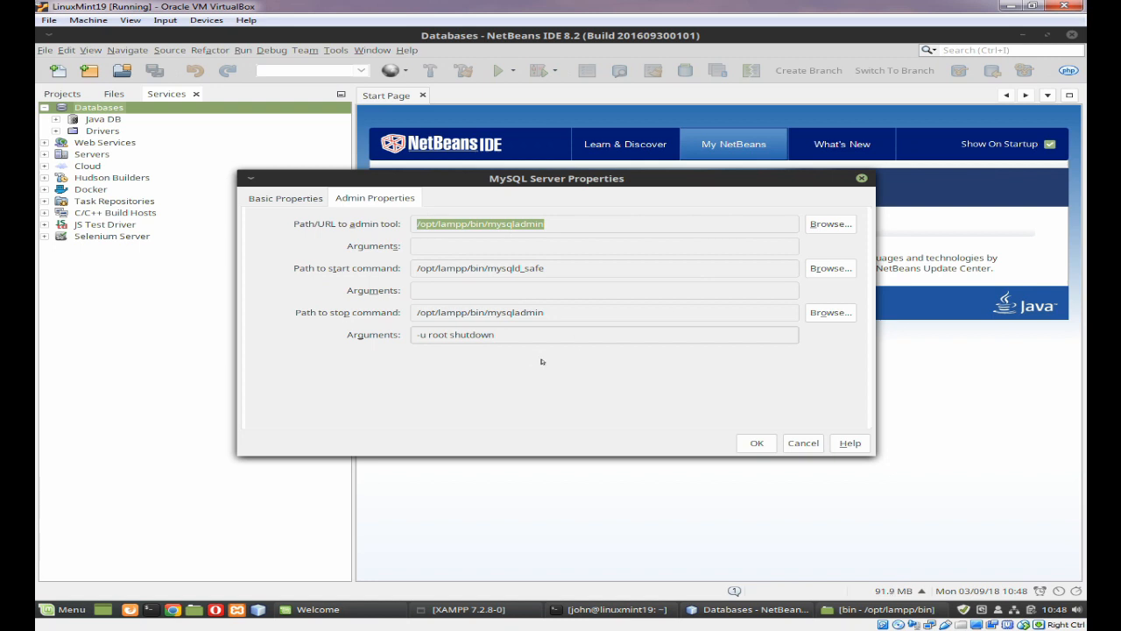
pyautogui.click(285, 197)
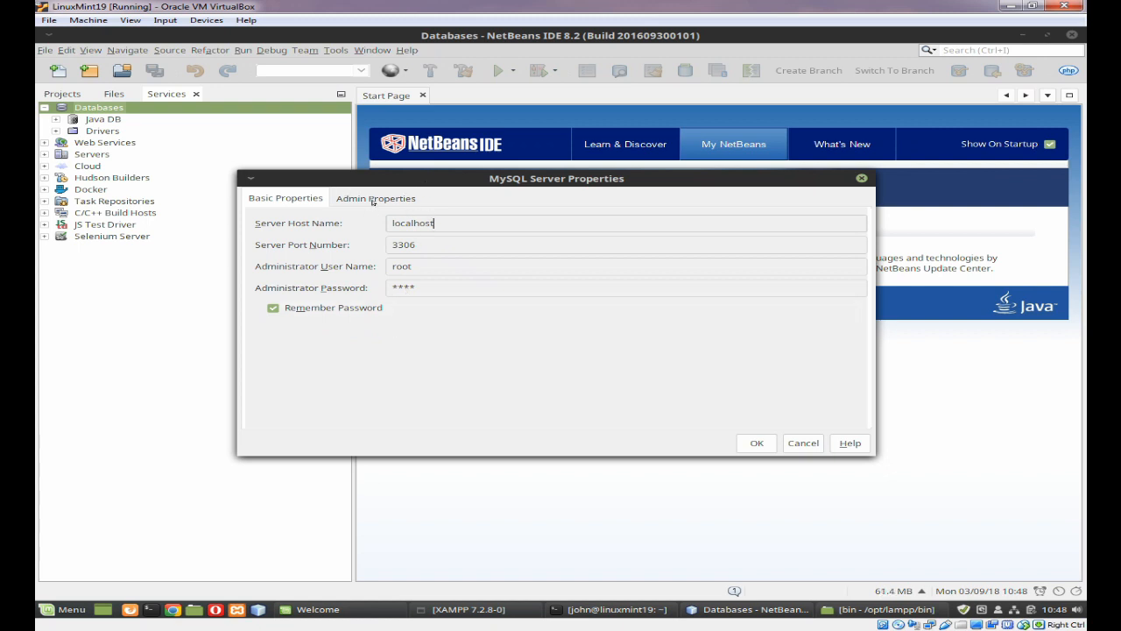
# Step: Save the MySQL server registration and confirm it with the master password
pyautogui.click(375, 197)
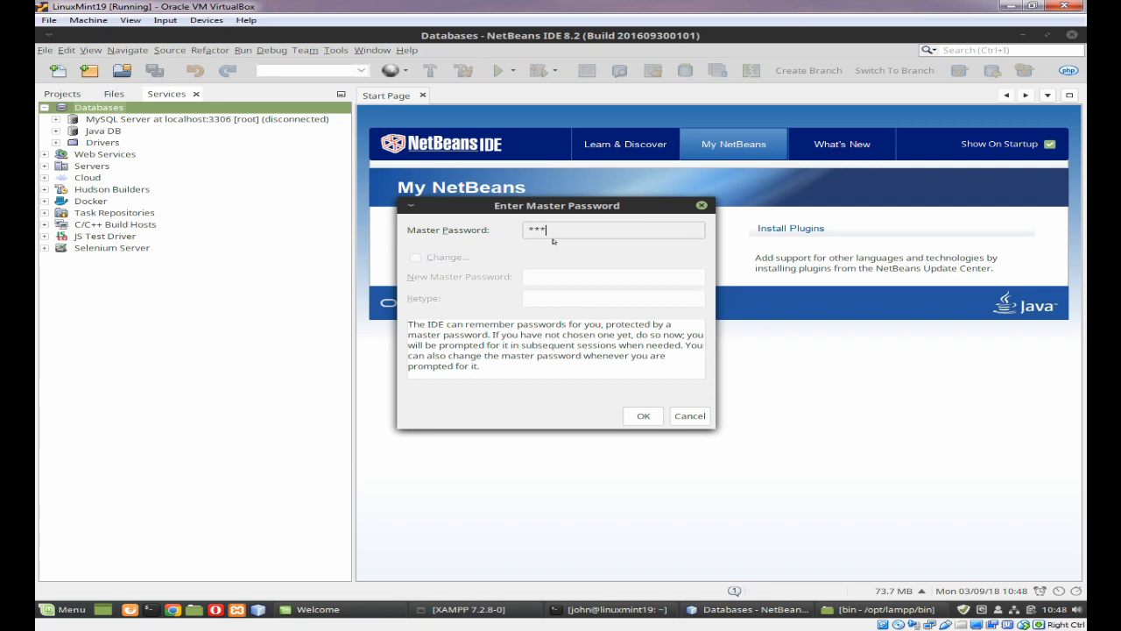
pyautogui.write('*')
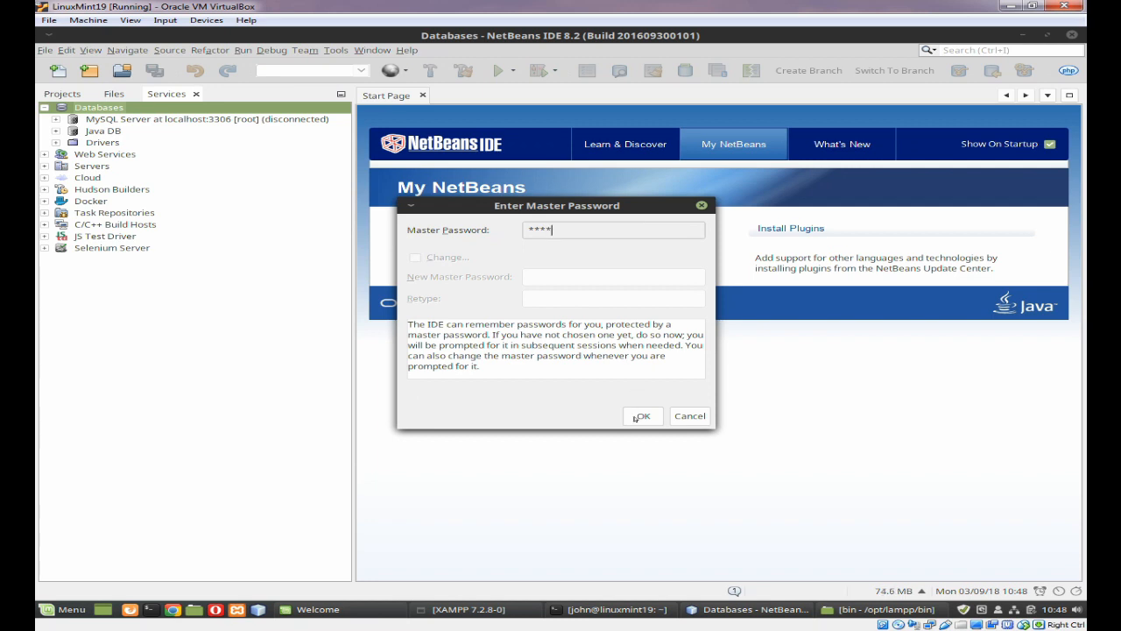
pyautogui.click(643, 416)
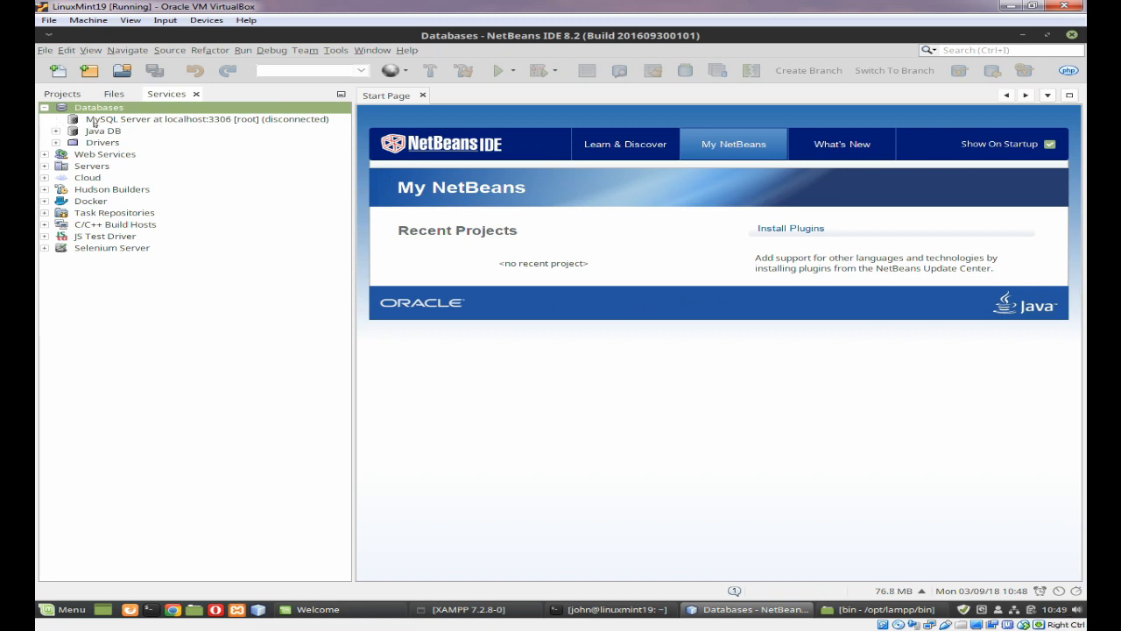
# Step: Connect to the localhost:3306 MySQL server, view its databases, and bring XAMPP forward
pyautogui.click(207, 118)
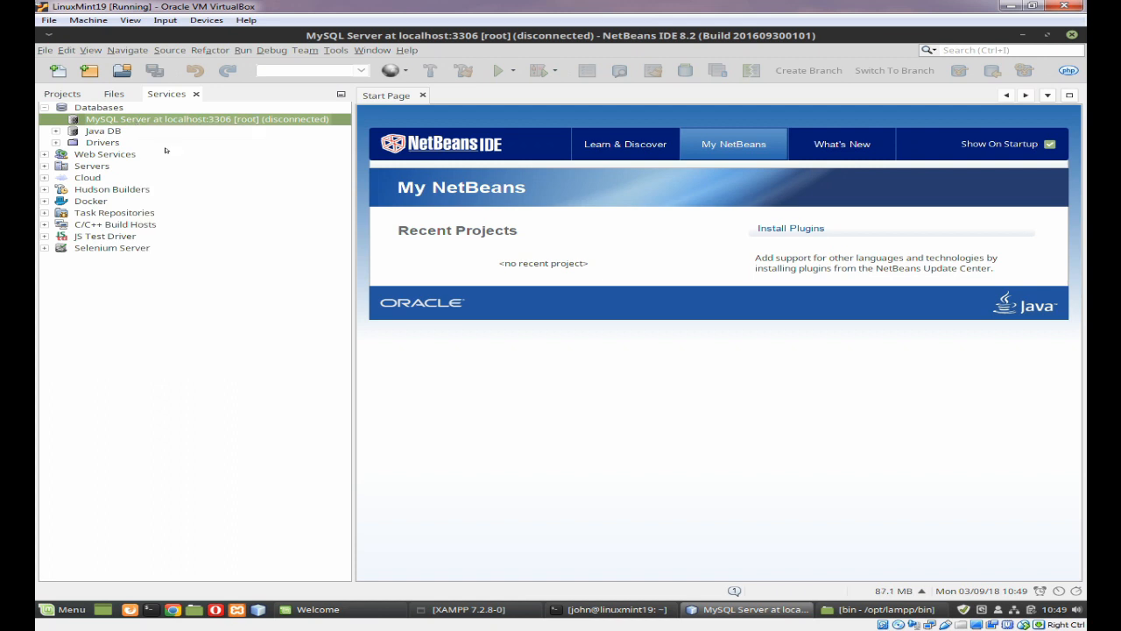
pyautogui.click(55, 118)
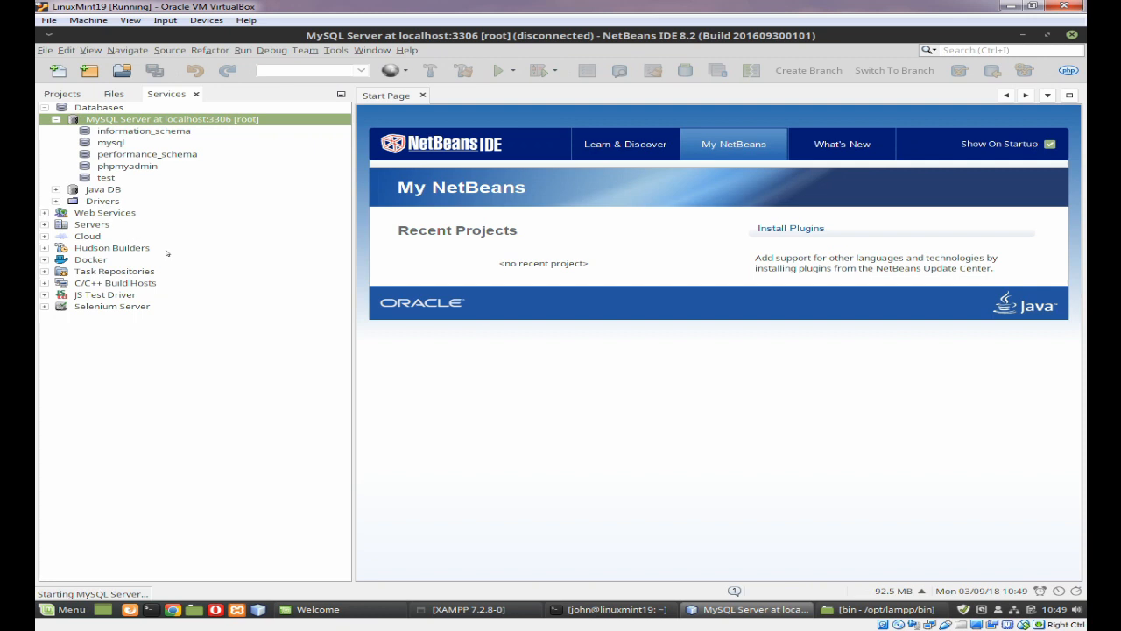
pyautogui.click(106, 177)
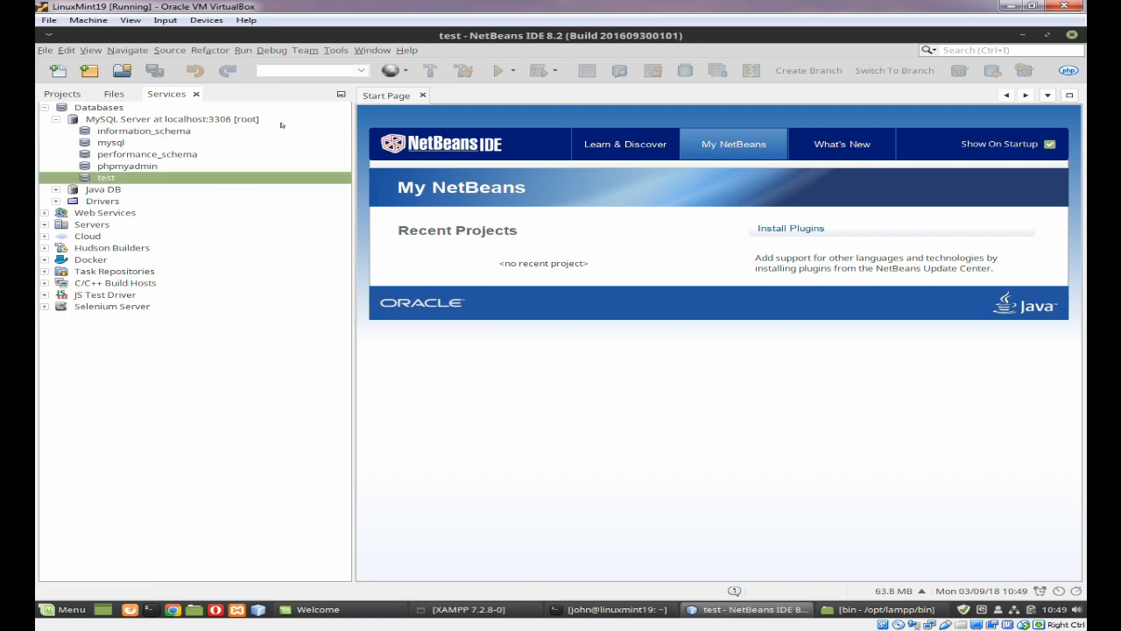
pyautogui.moveTo(629, 571)
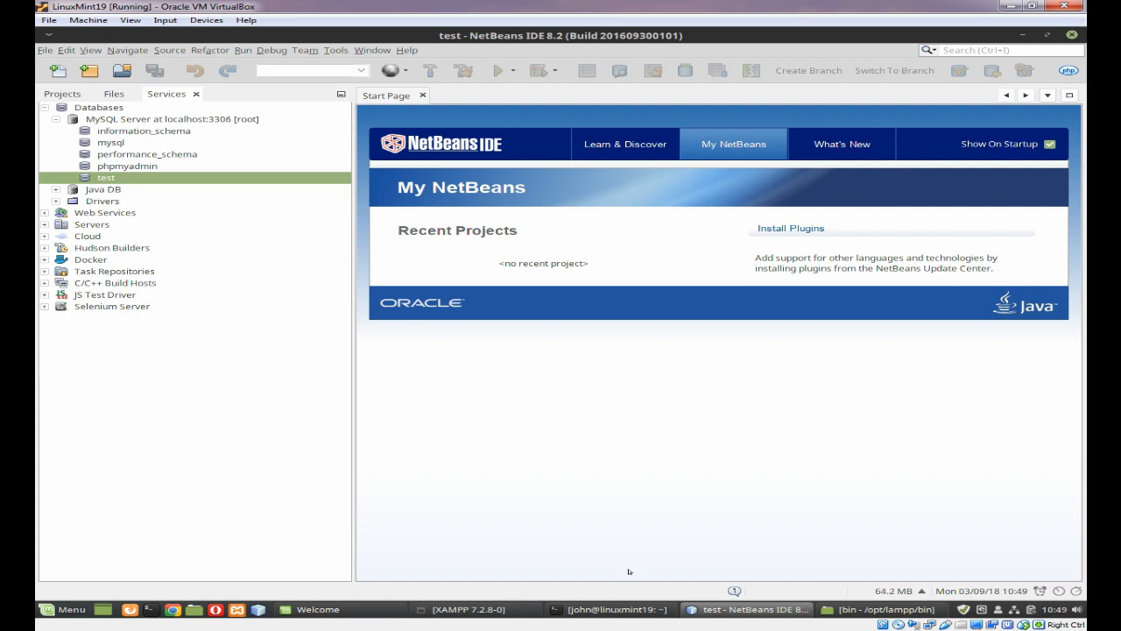
pyautogui.click(465, 609)
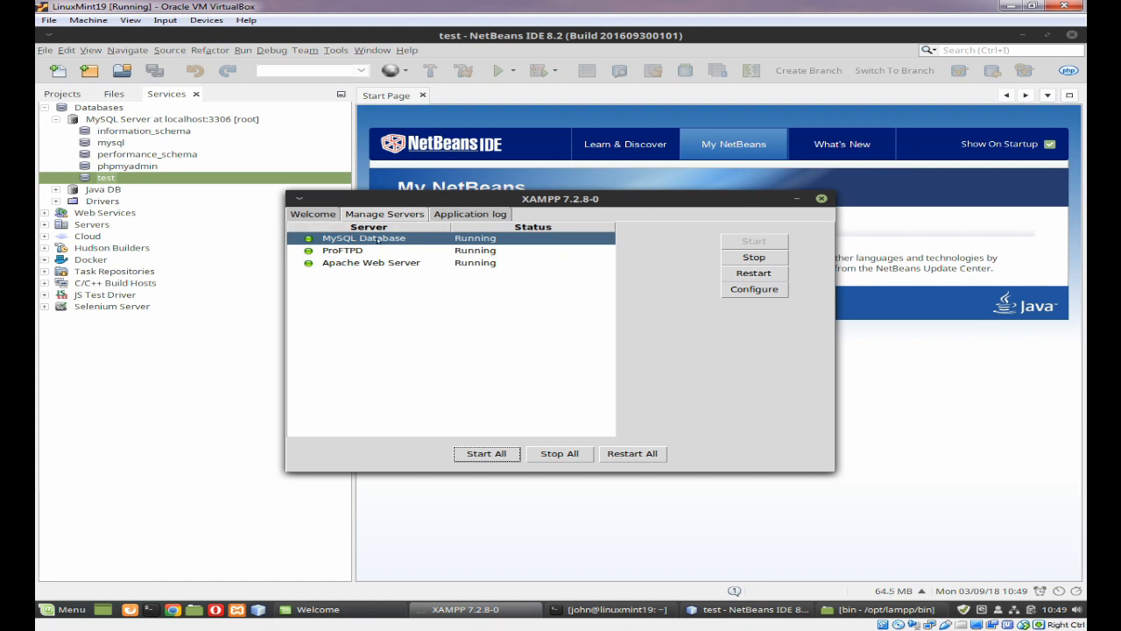
pyautogui.moveTo(645, 317)
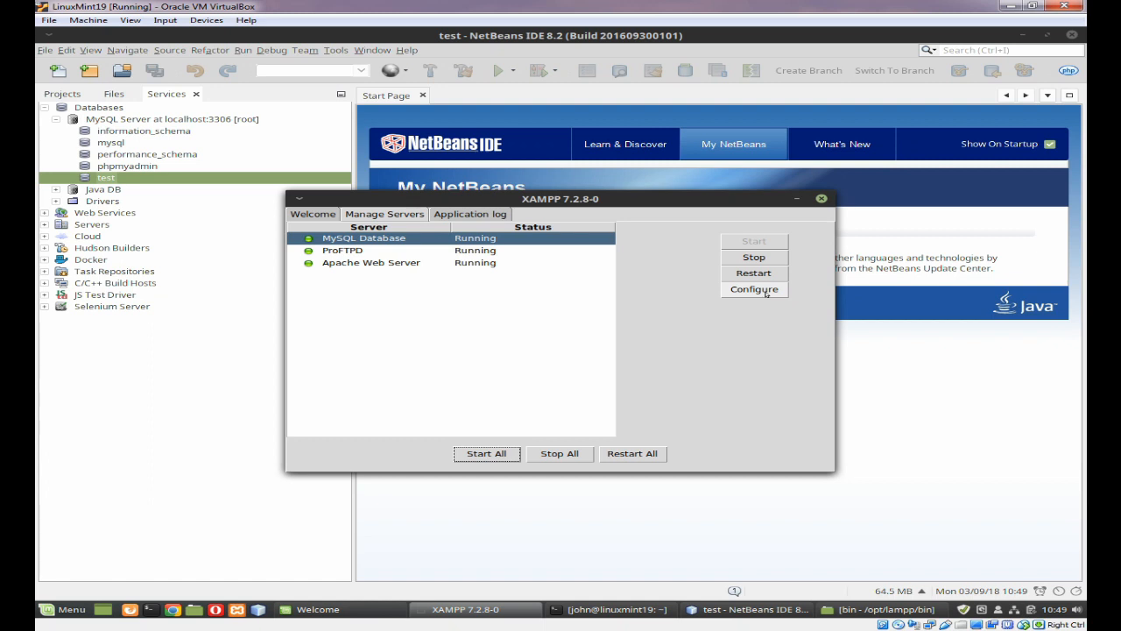
# Step: Open MySQL's my.cnf from XAMPP's Configure dialog, accepting the manual-editing warning
pyautogui.click(753, 289)
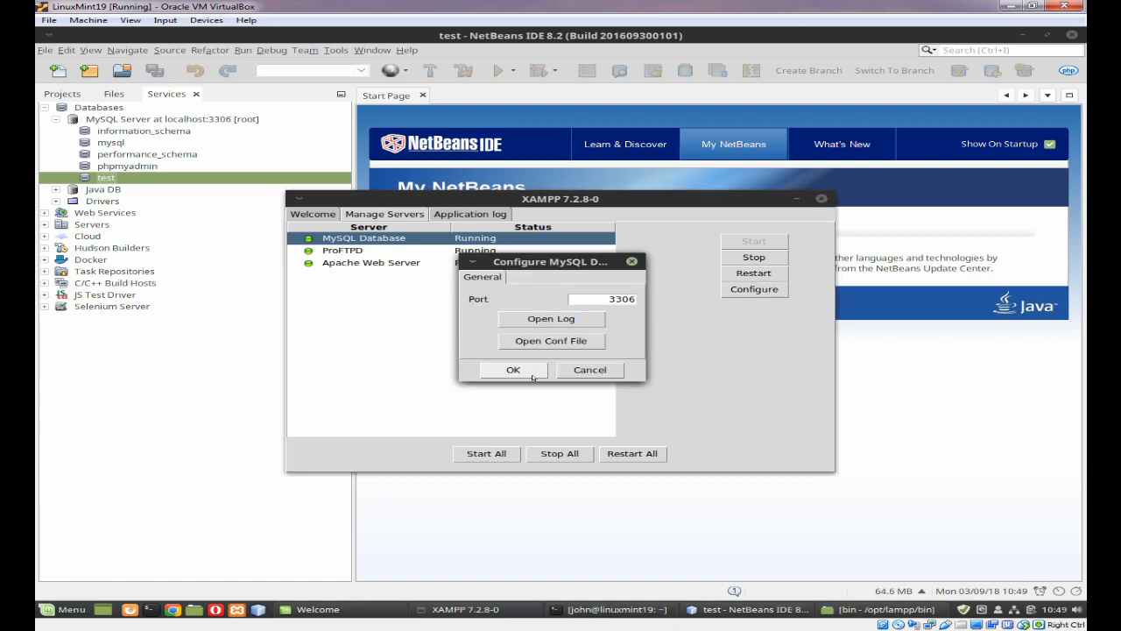
pyautogui.click(551, 341)
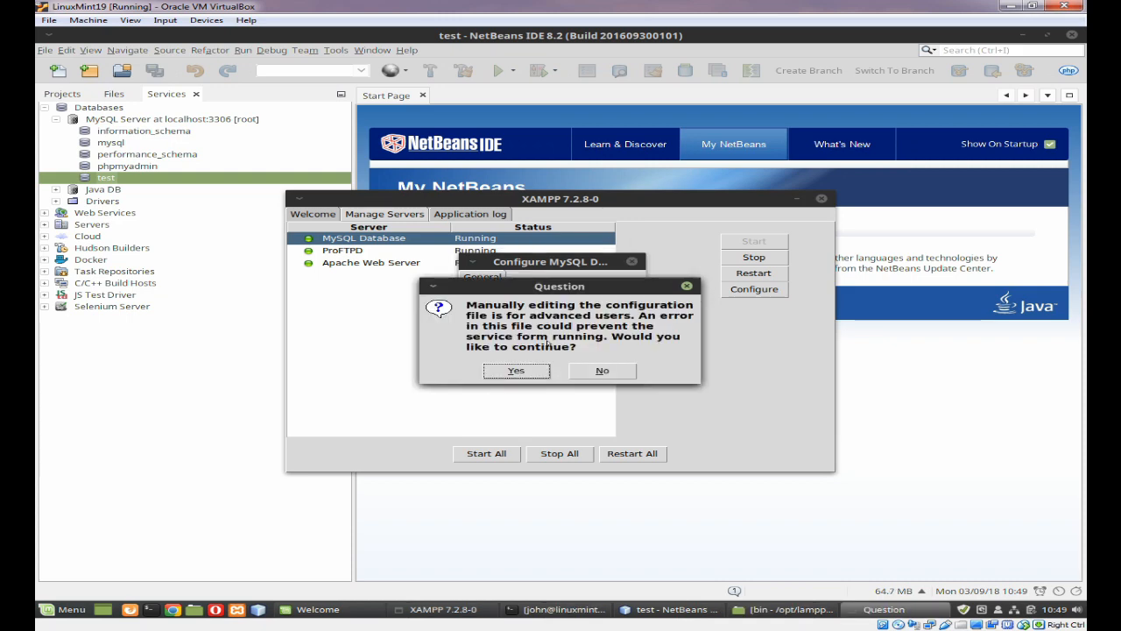
pyautogui.click(515, 370)
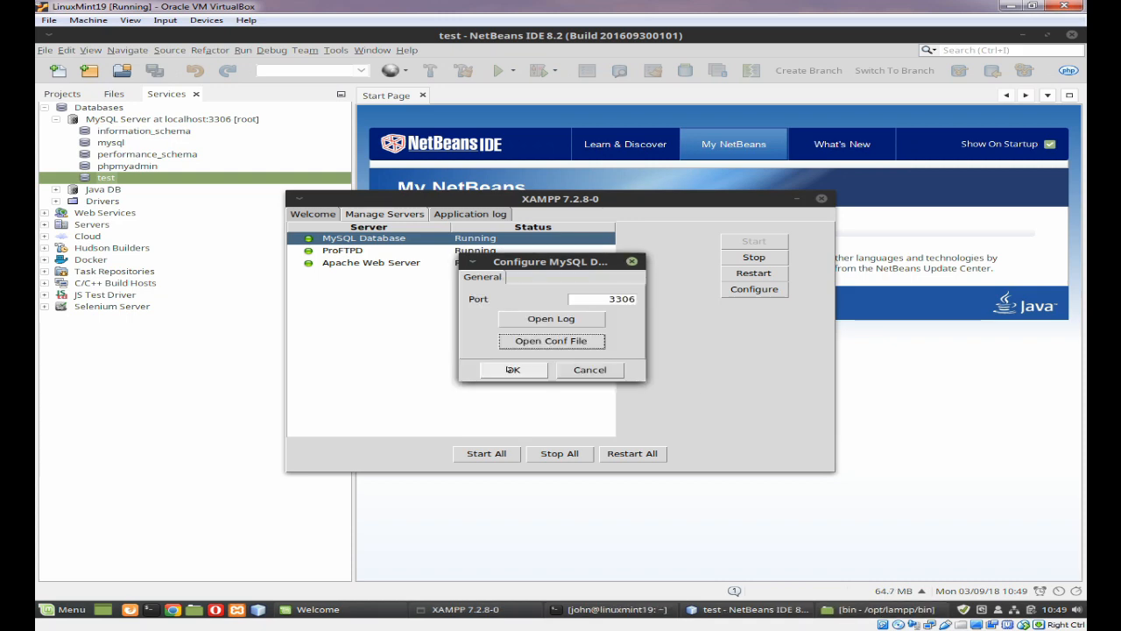
pyautogui.click(550, 340)
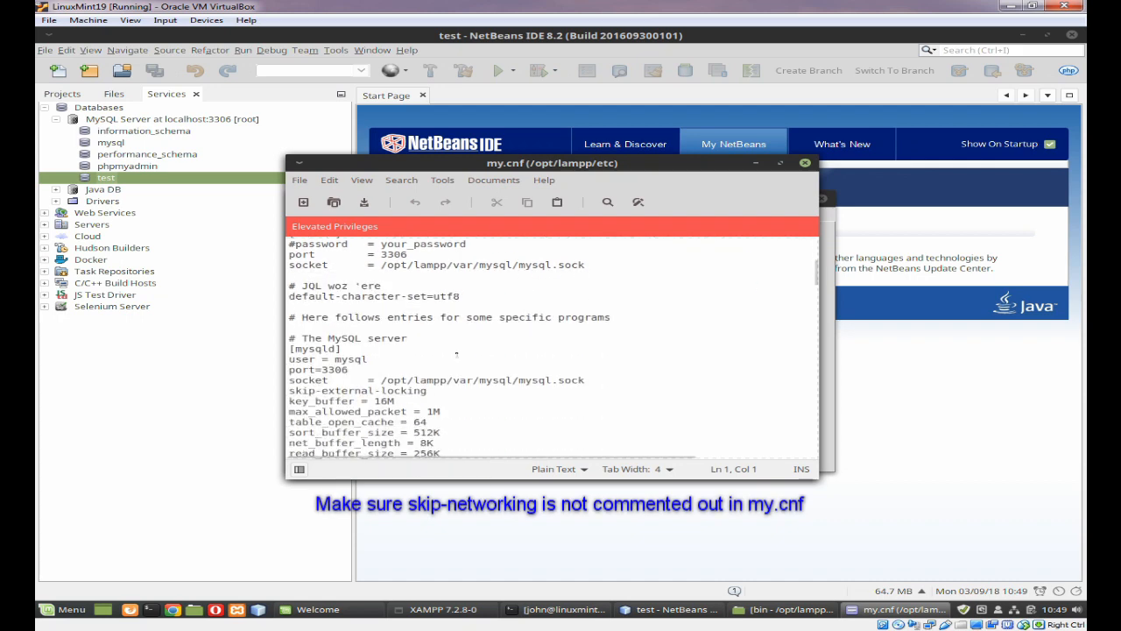
# Step: Add an active skip-networking line, note 'Commented back in by JQL', and save my.cnf
pyautogui.scroll(-3)
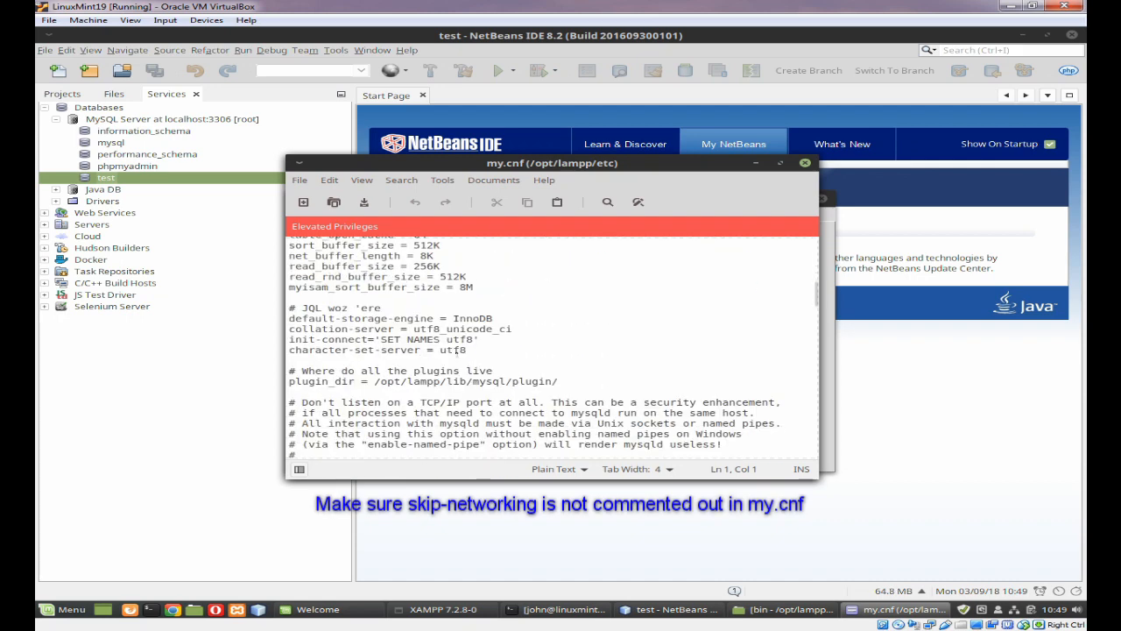
pyautogui.scroll(-3)
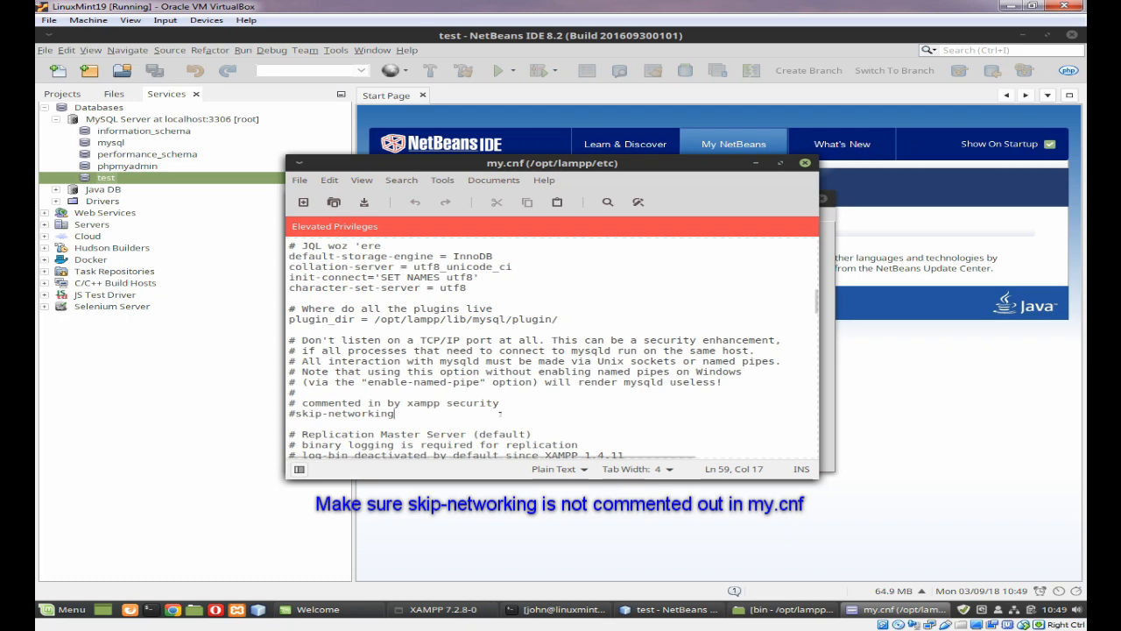
pyautogui.doubleClick(358, 412)
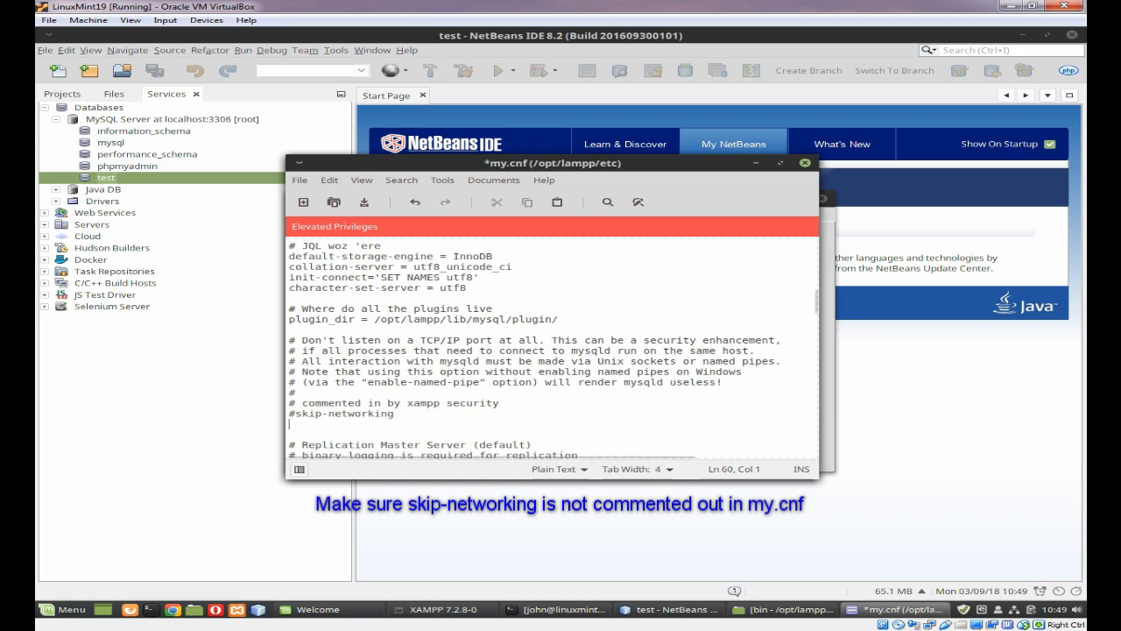
pyautogui.write('skip-networking')
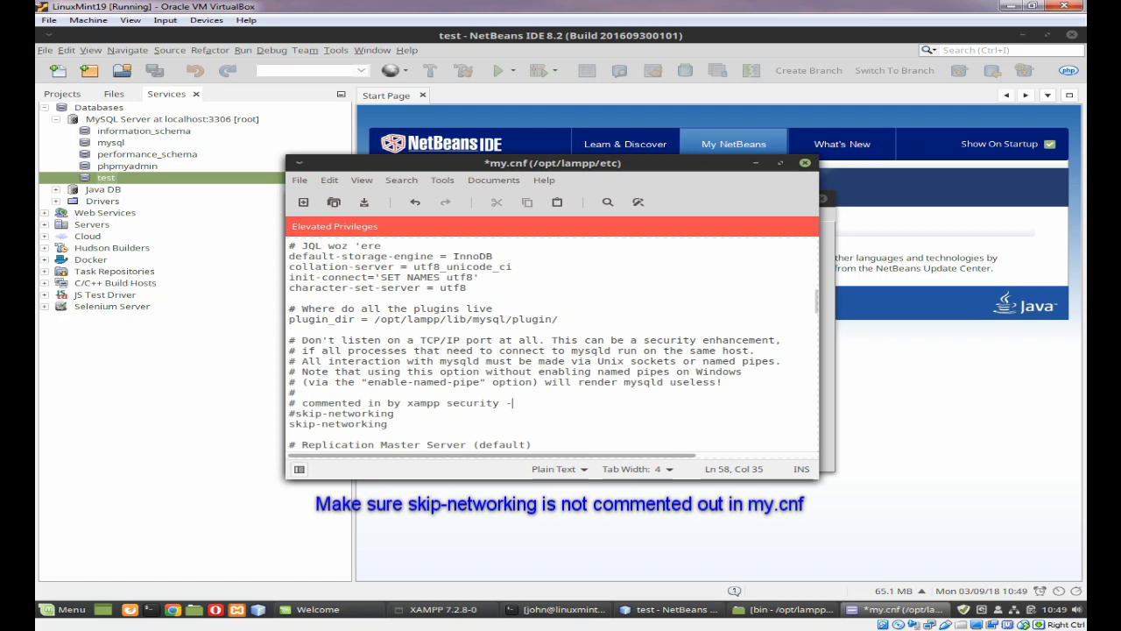
pyautogui.write('Commented back in by J')
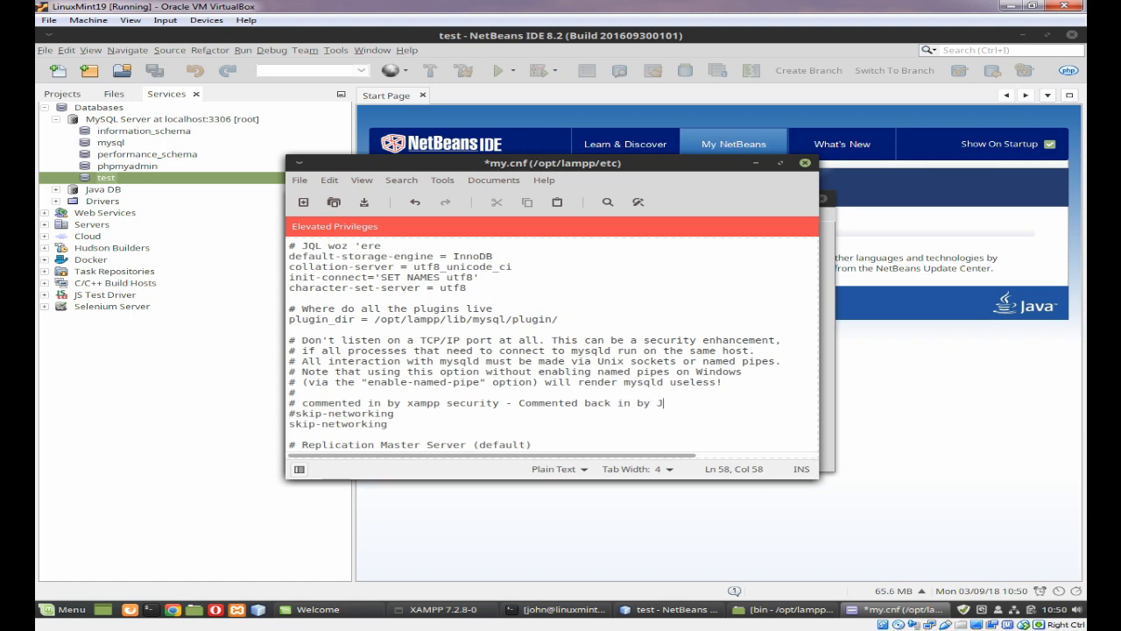
pyautogui.write('ohn')
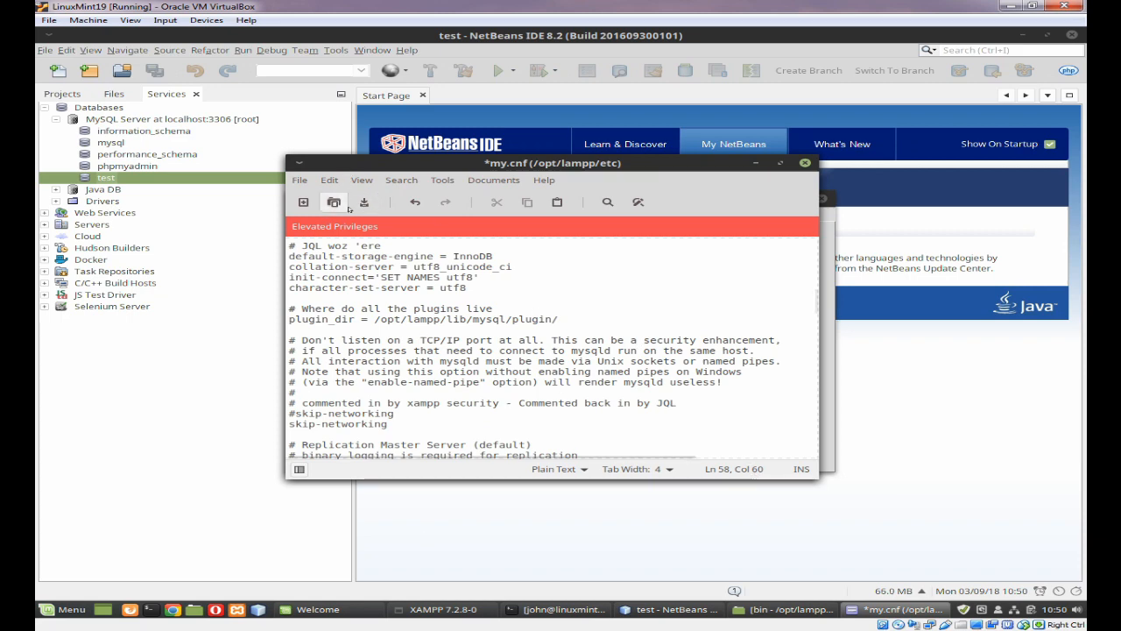
pyautogui.click(363, 202)
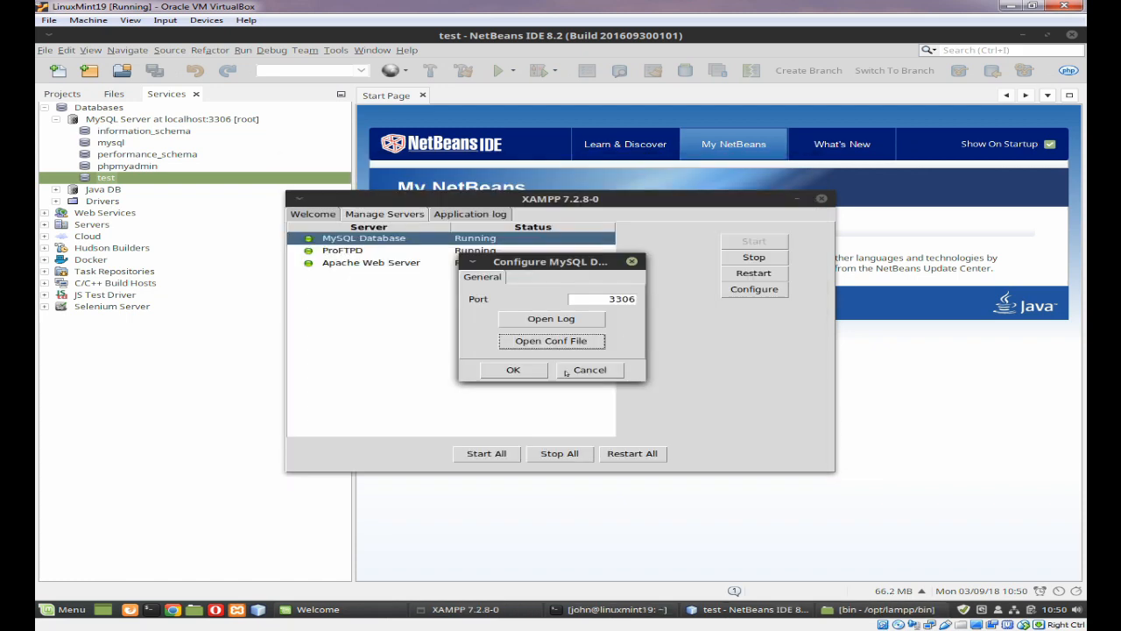
# Step: Close Configure MySQL, restart MySQL Database, and right-click the NetBeans MySQL server entry
pyautogui.click(589, 369)
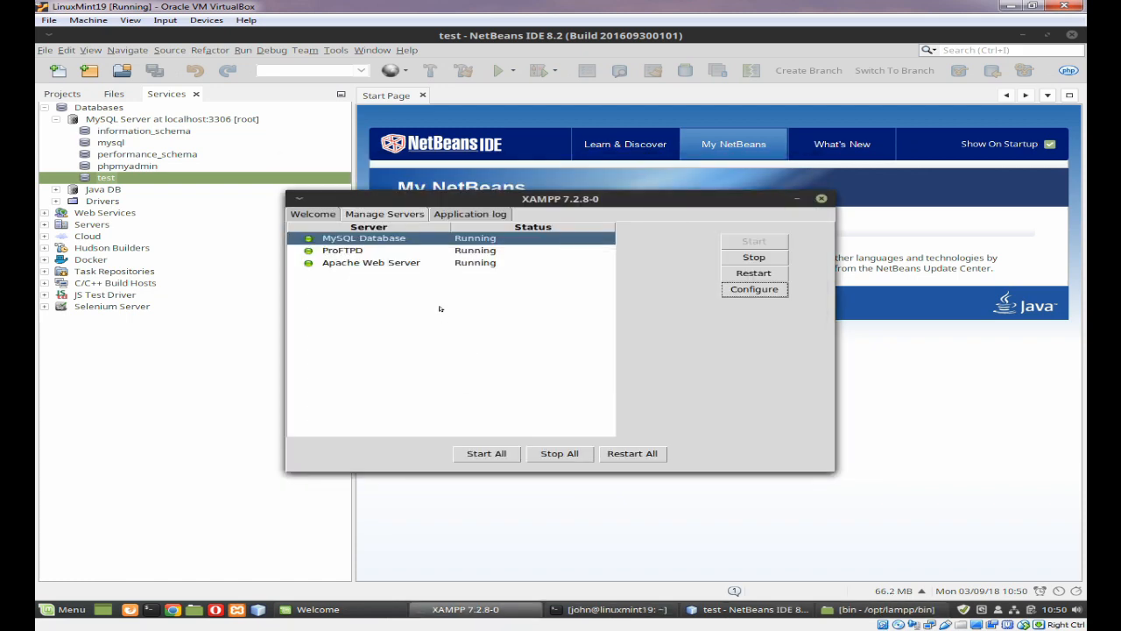
pyautogui.click(753, 273)
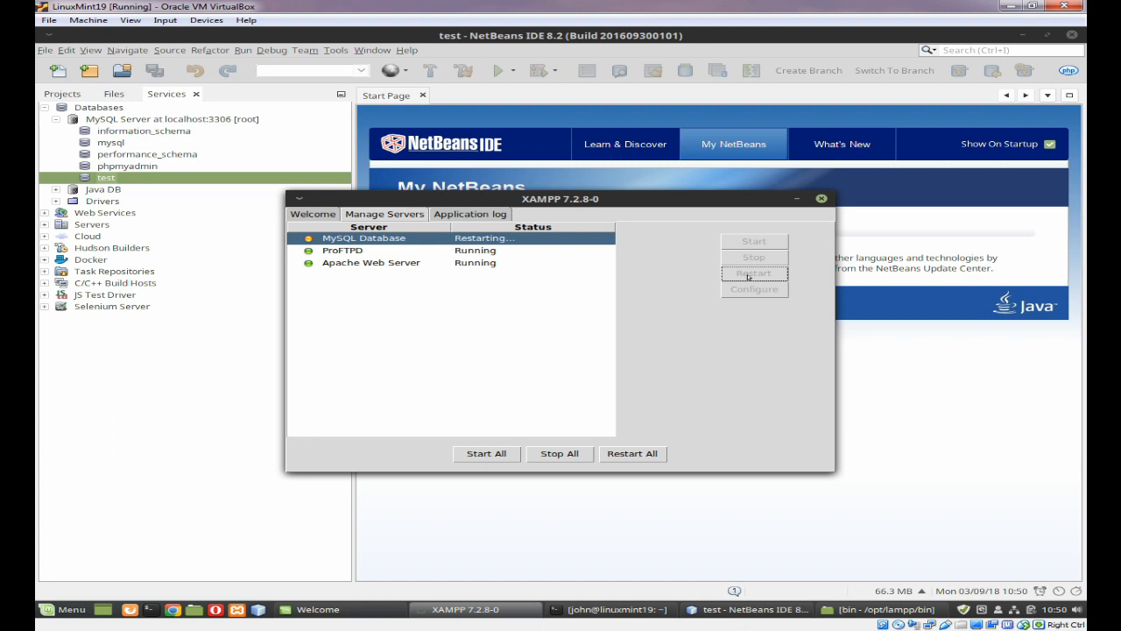
pyautogui.moveTo(550, 470)
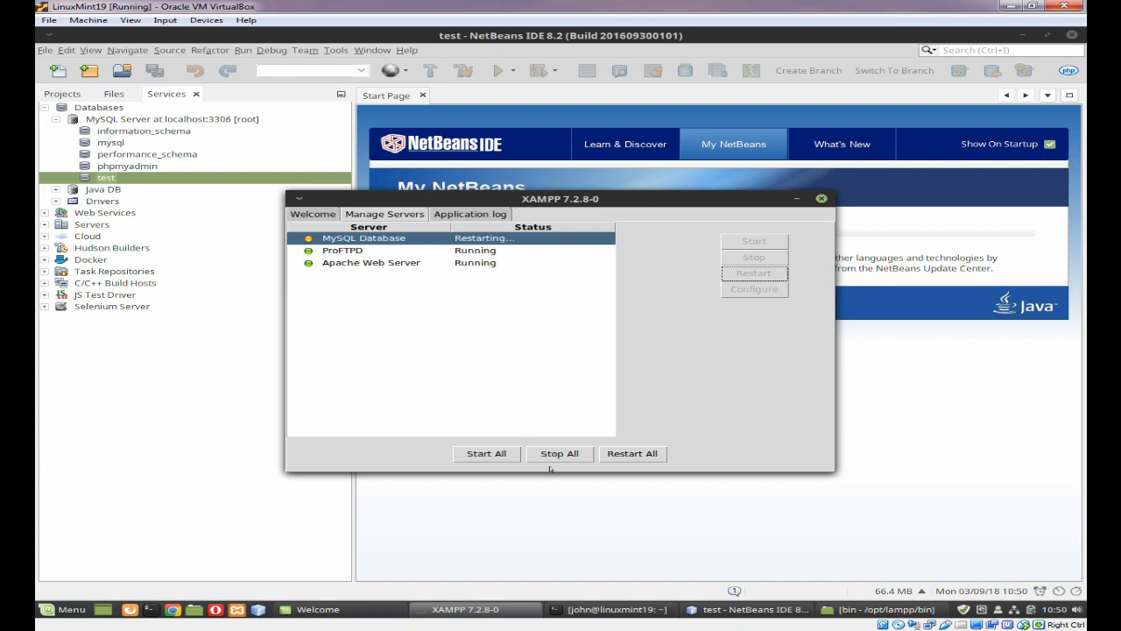
pyautogui.moveTo(435, 245)
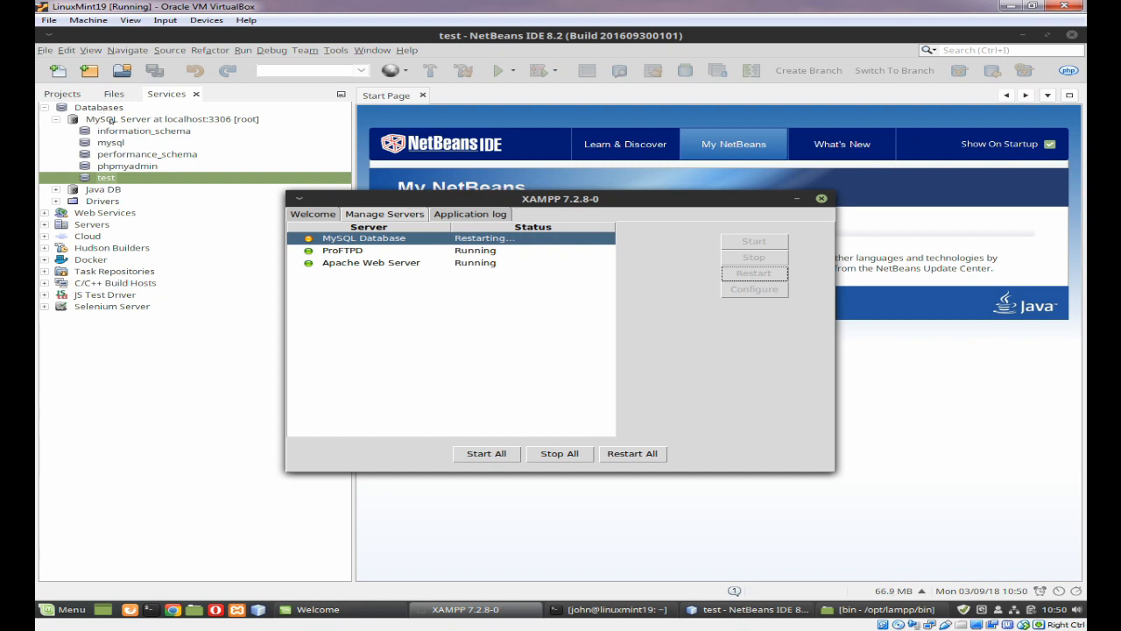
pyautogui.rightClick(105, 118)
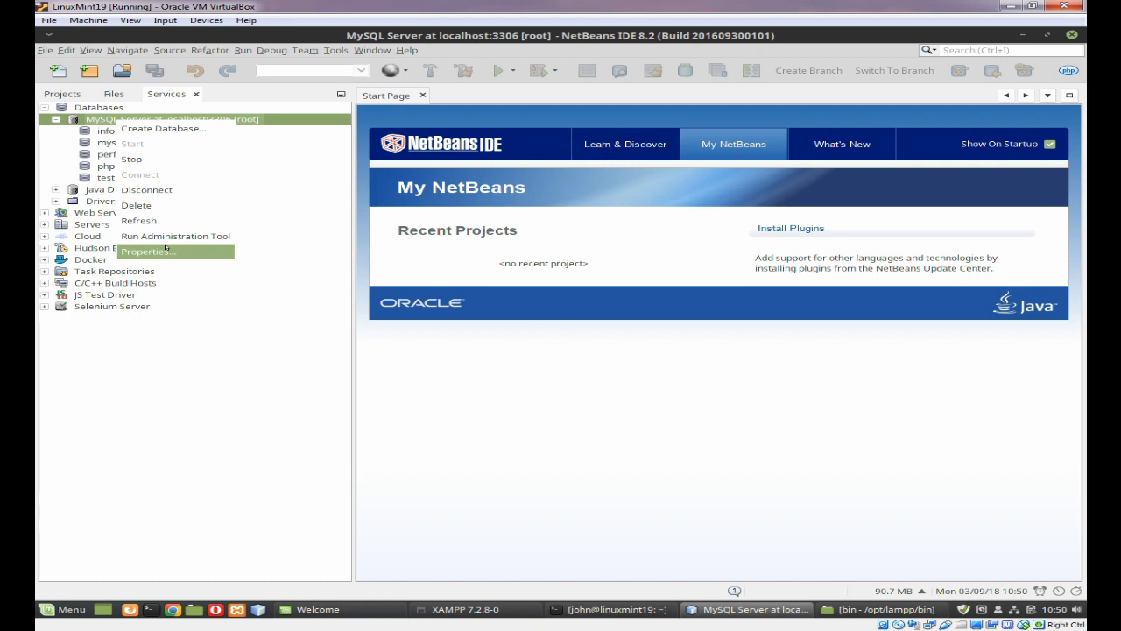
pyautogui.click(146, 251)
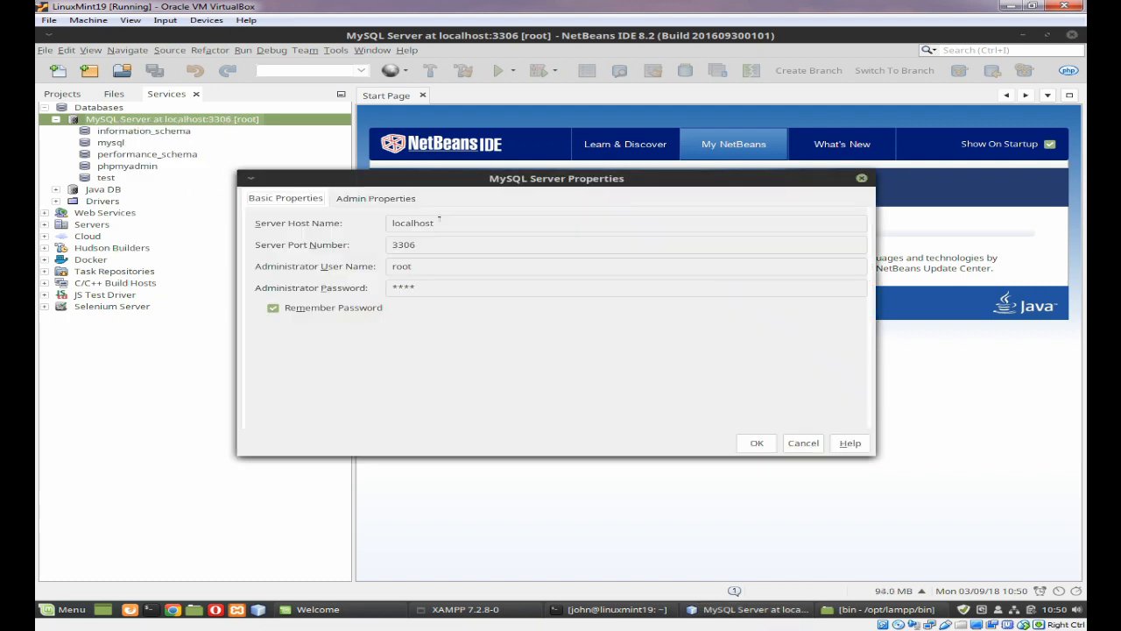
pyautogui.click(375, 197)
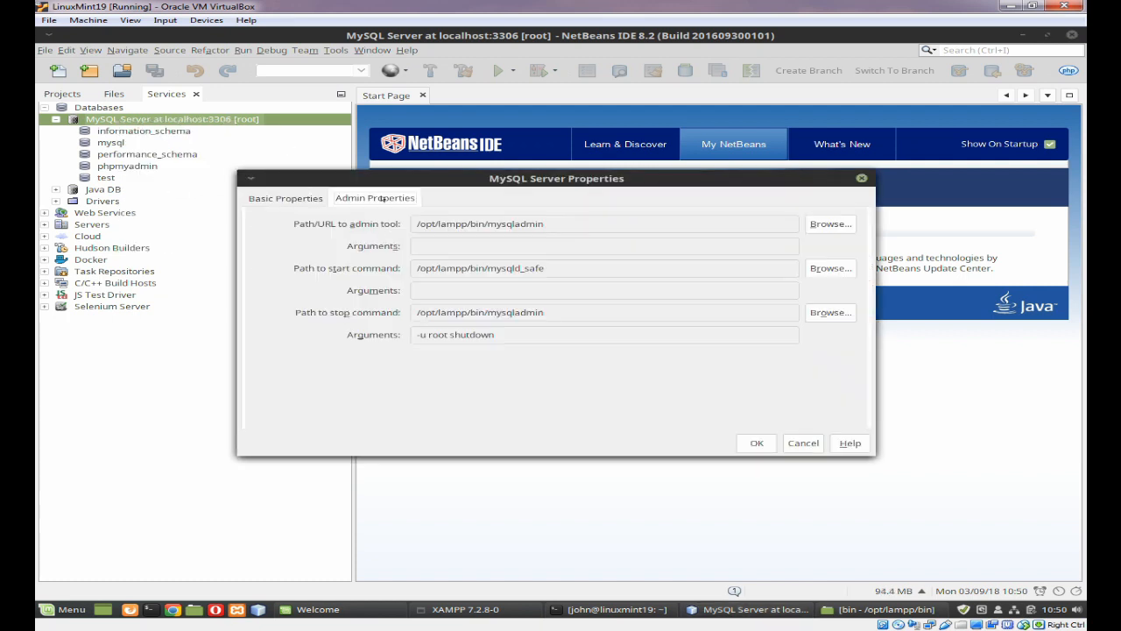
pyautogui.click(286, 197)
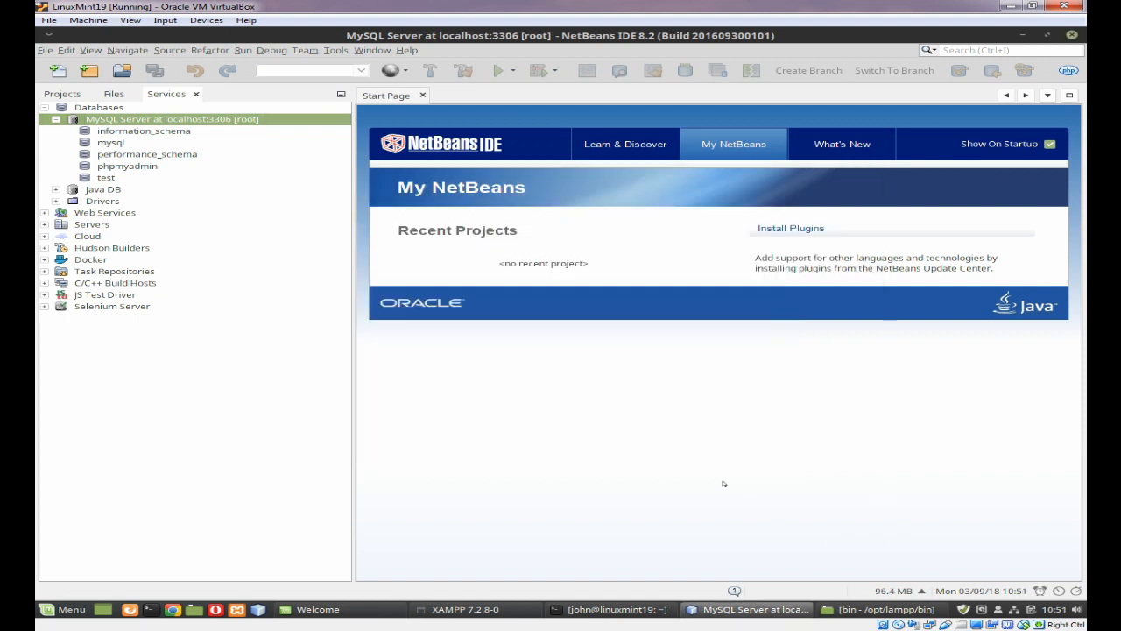
pyautogui.moveTo(749, 609)
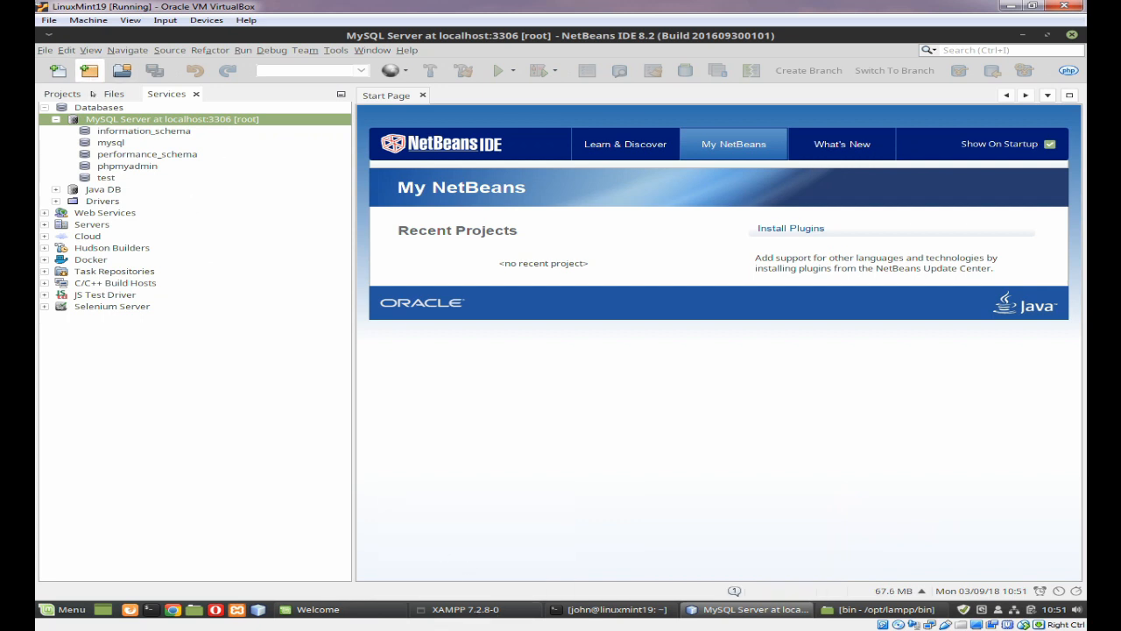
pyautogui.rightClick(172, 118)
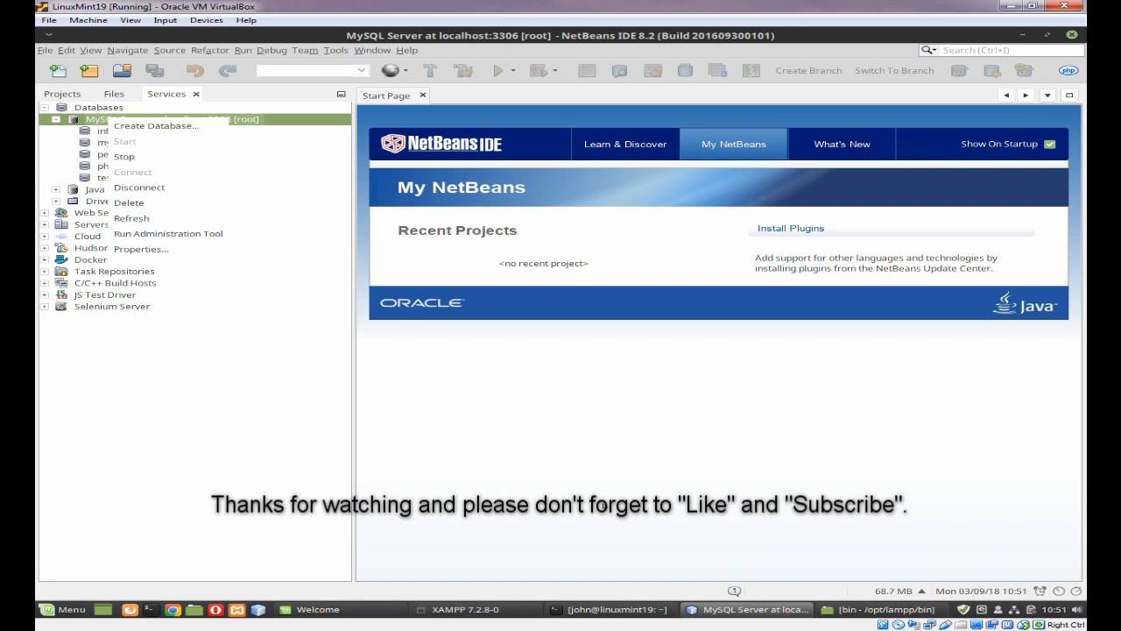
pyautogui.moveTo(620, 443)
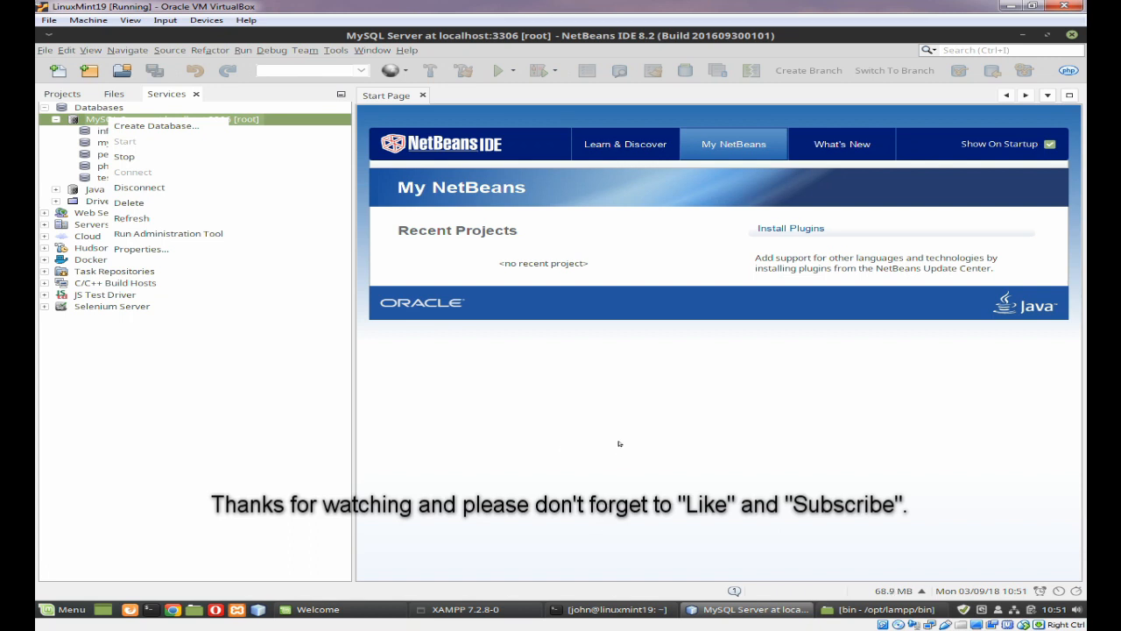